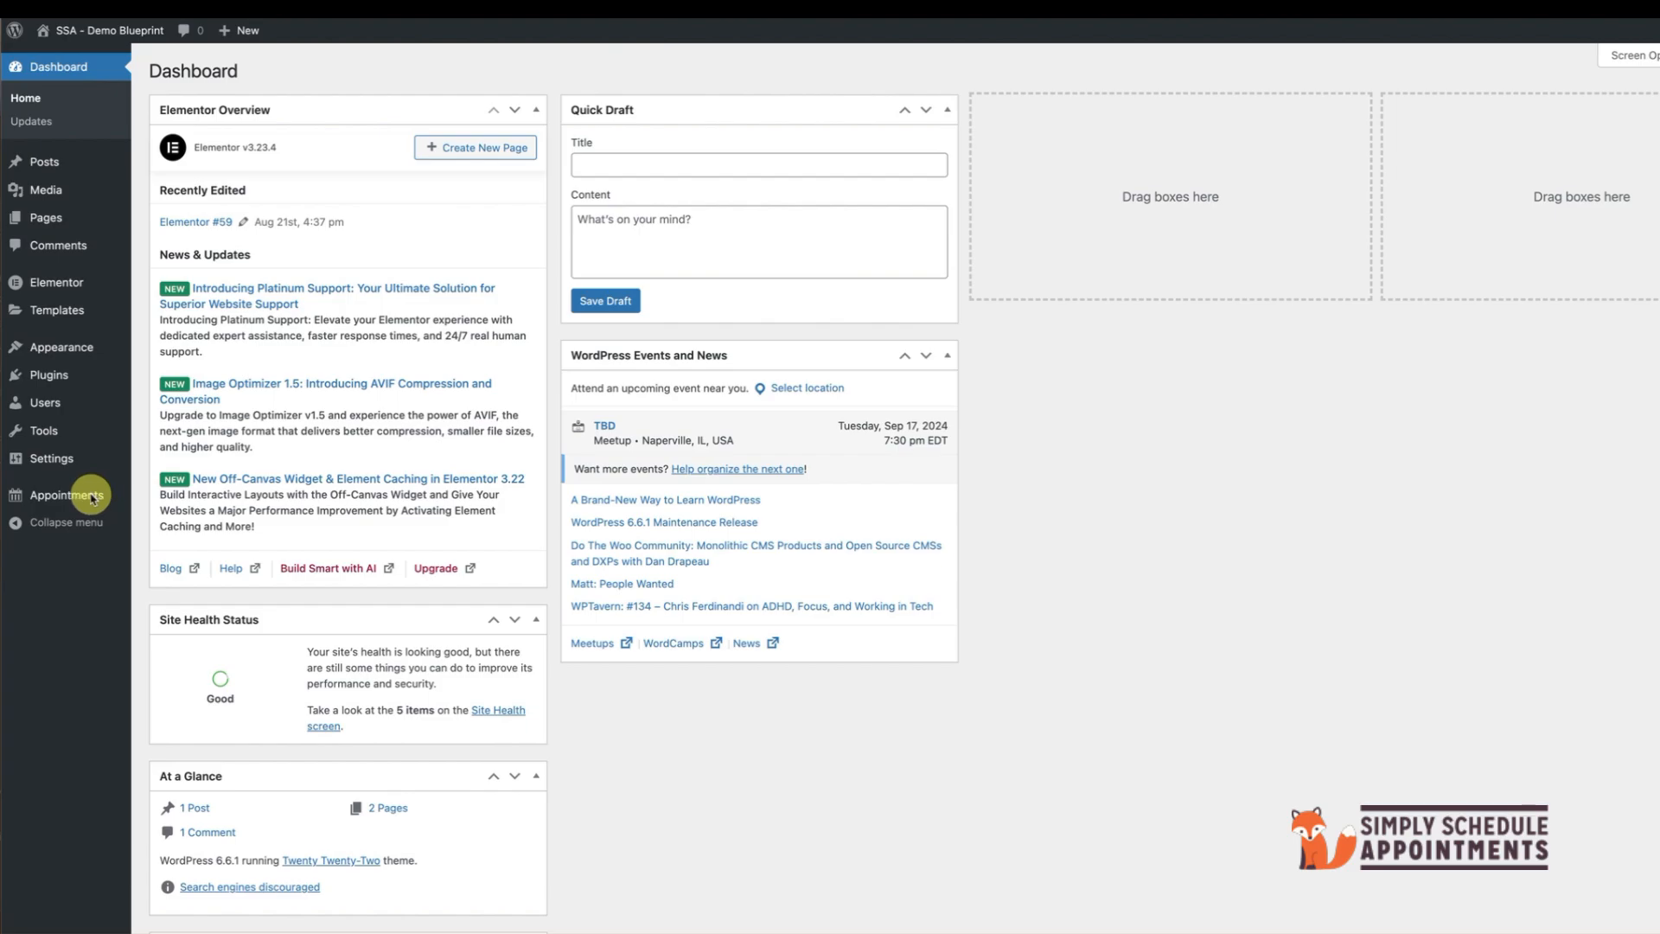
Step: Start the guided setup, confirming the detected timezone and the basic Consultation Phone Call details
{"action": "left_click", "coordinate": [53, 495]}
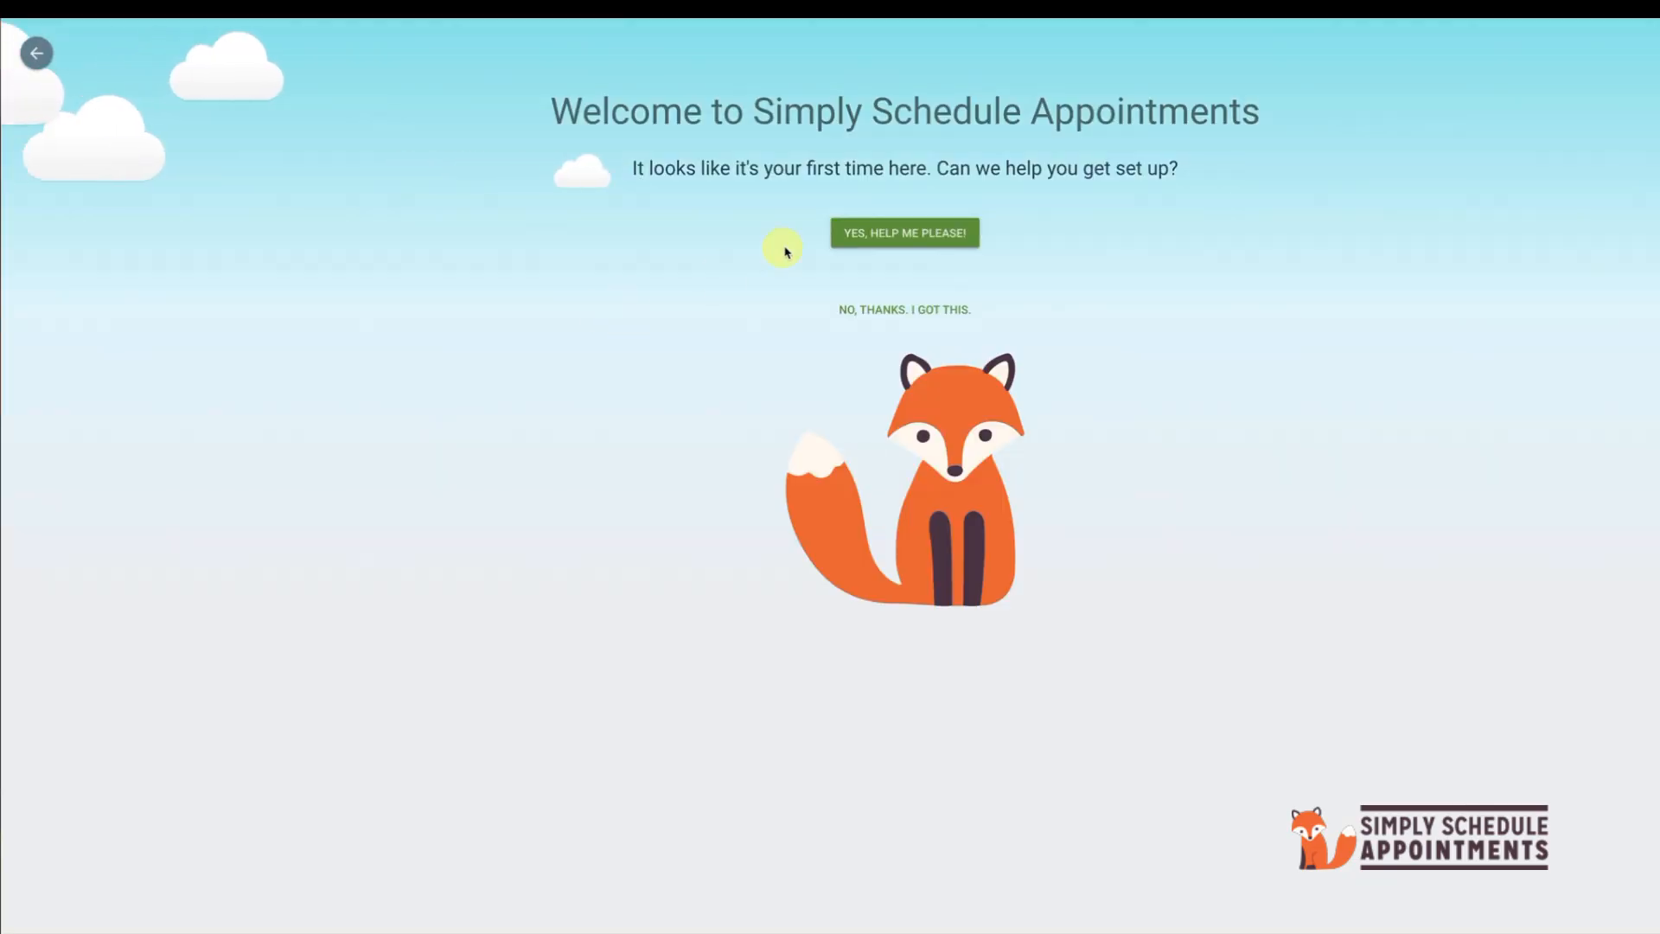
{"action": "left_click", "coordinate": [904, 232]}
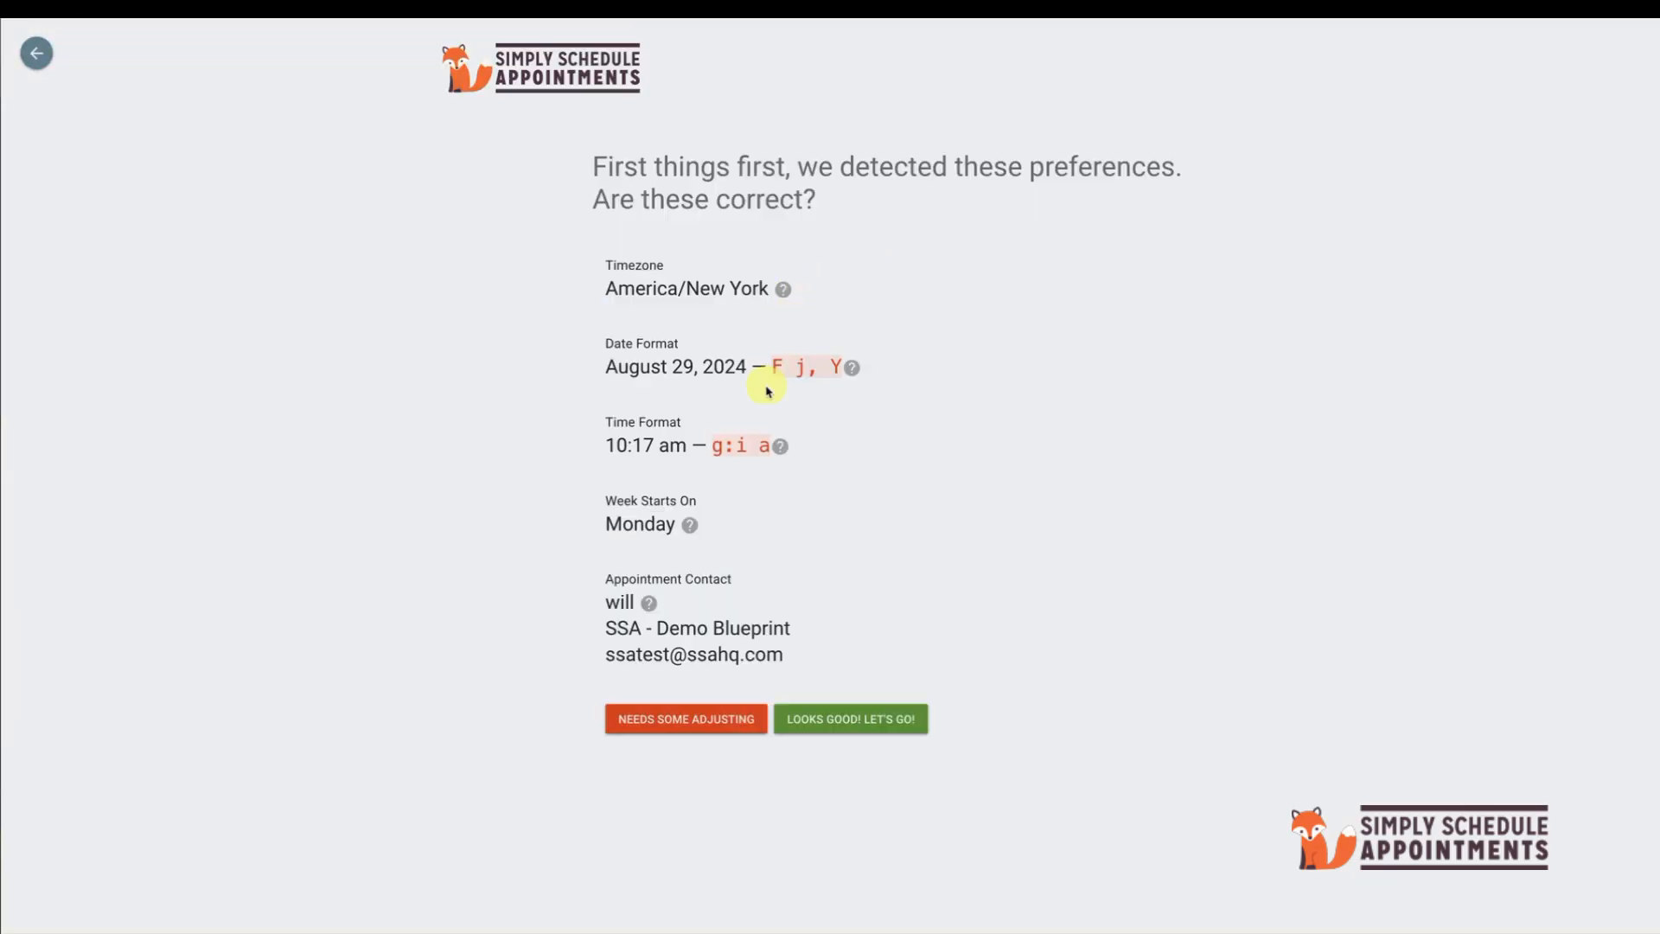
{"action": "left_click", "coordinate": [851, 718]}
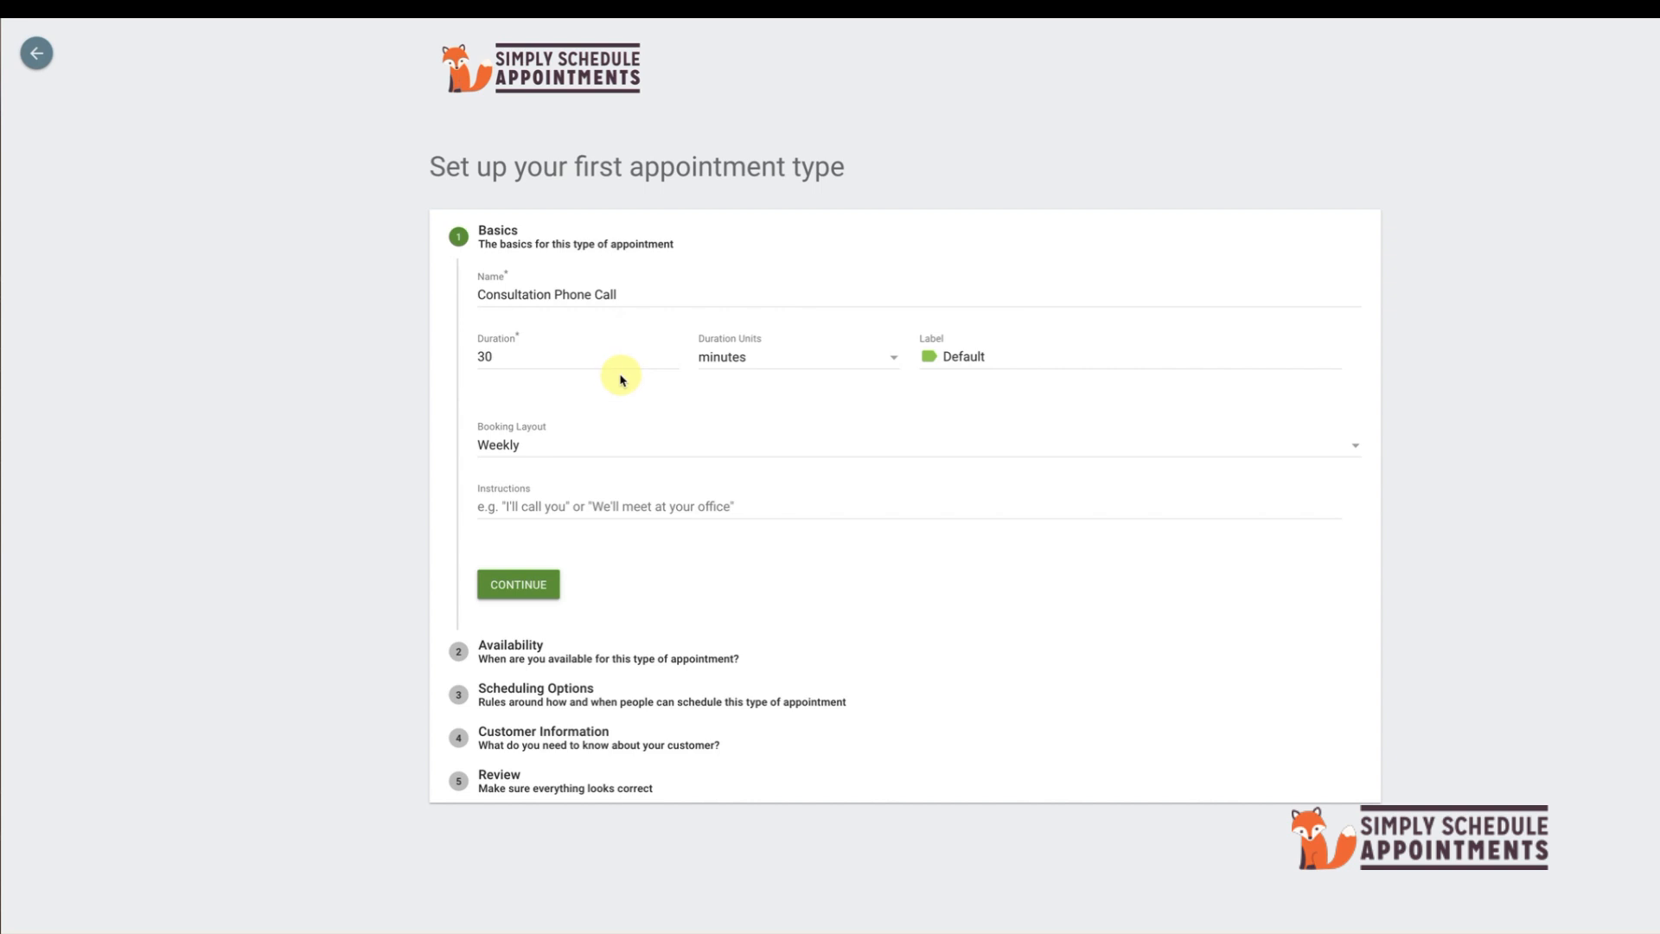
{"action": "left_click", "coordinate": [518, 584]}
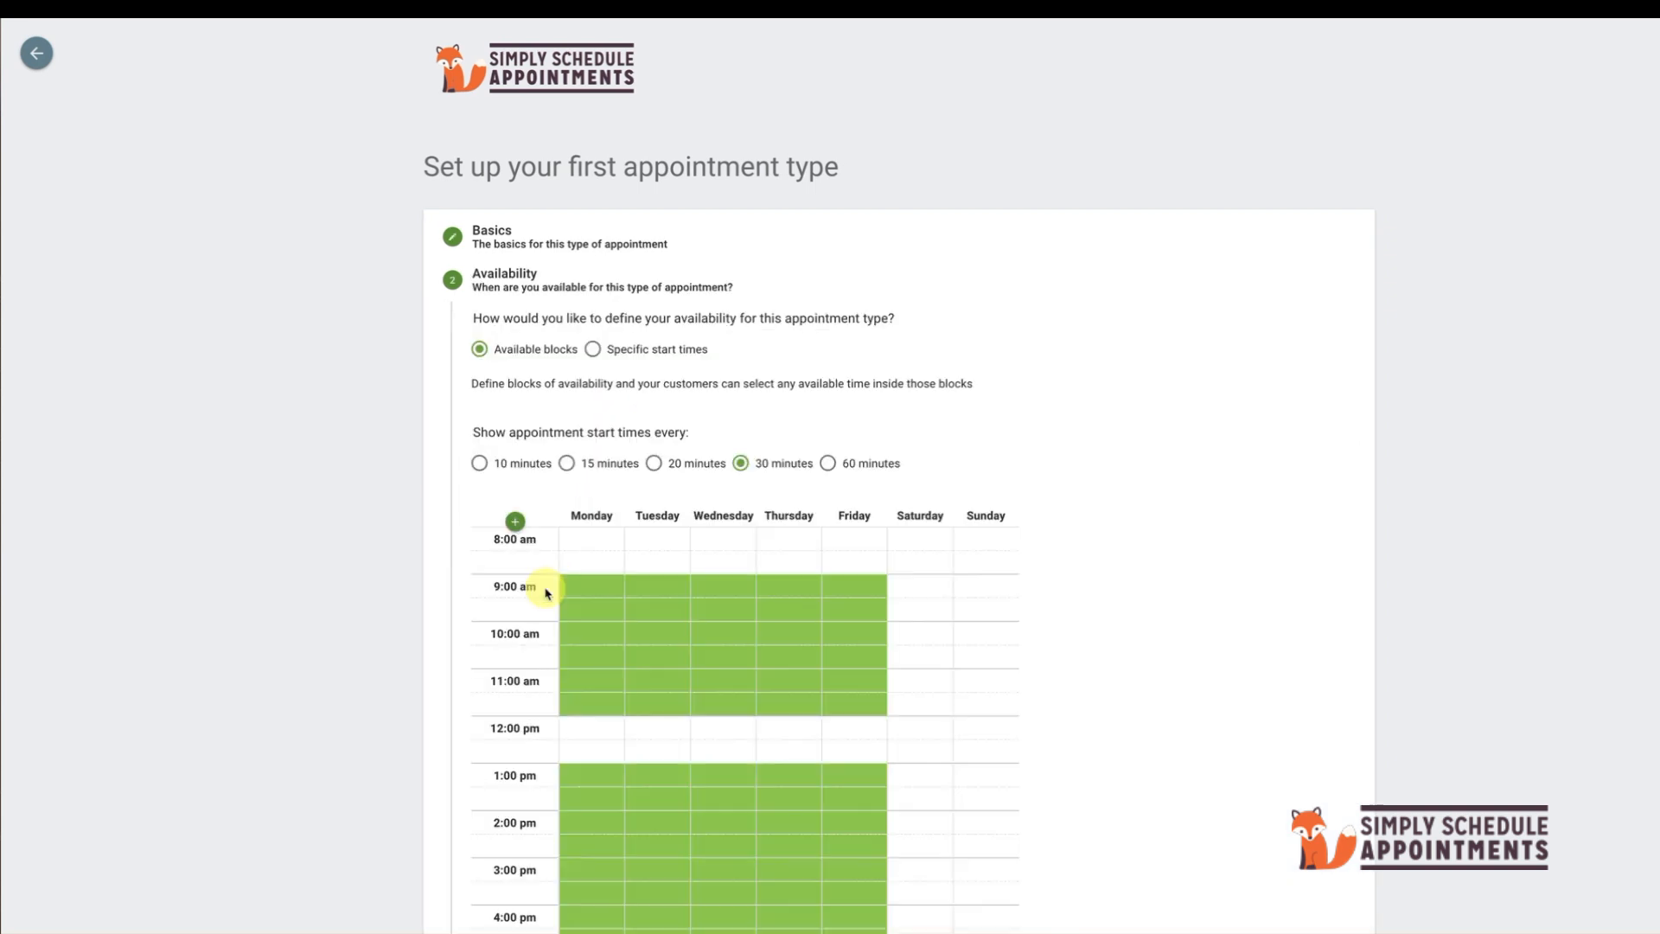
Step: Accept the weekday 9–12 and 1–5 availability, scheduling rules and customer fields, and finish the 30-minute type
{"action": "scroll", "scroll_direction": "down", "scroll_amount": 3}
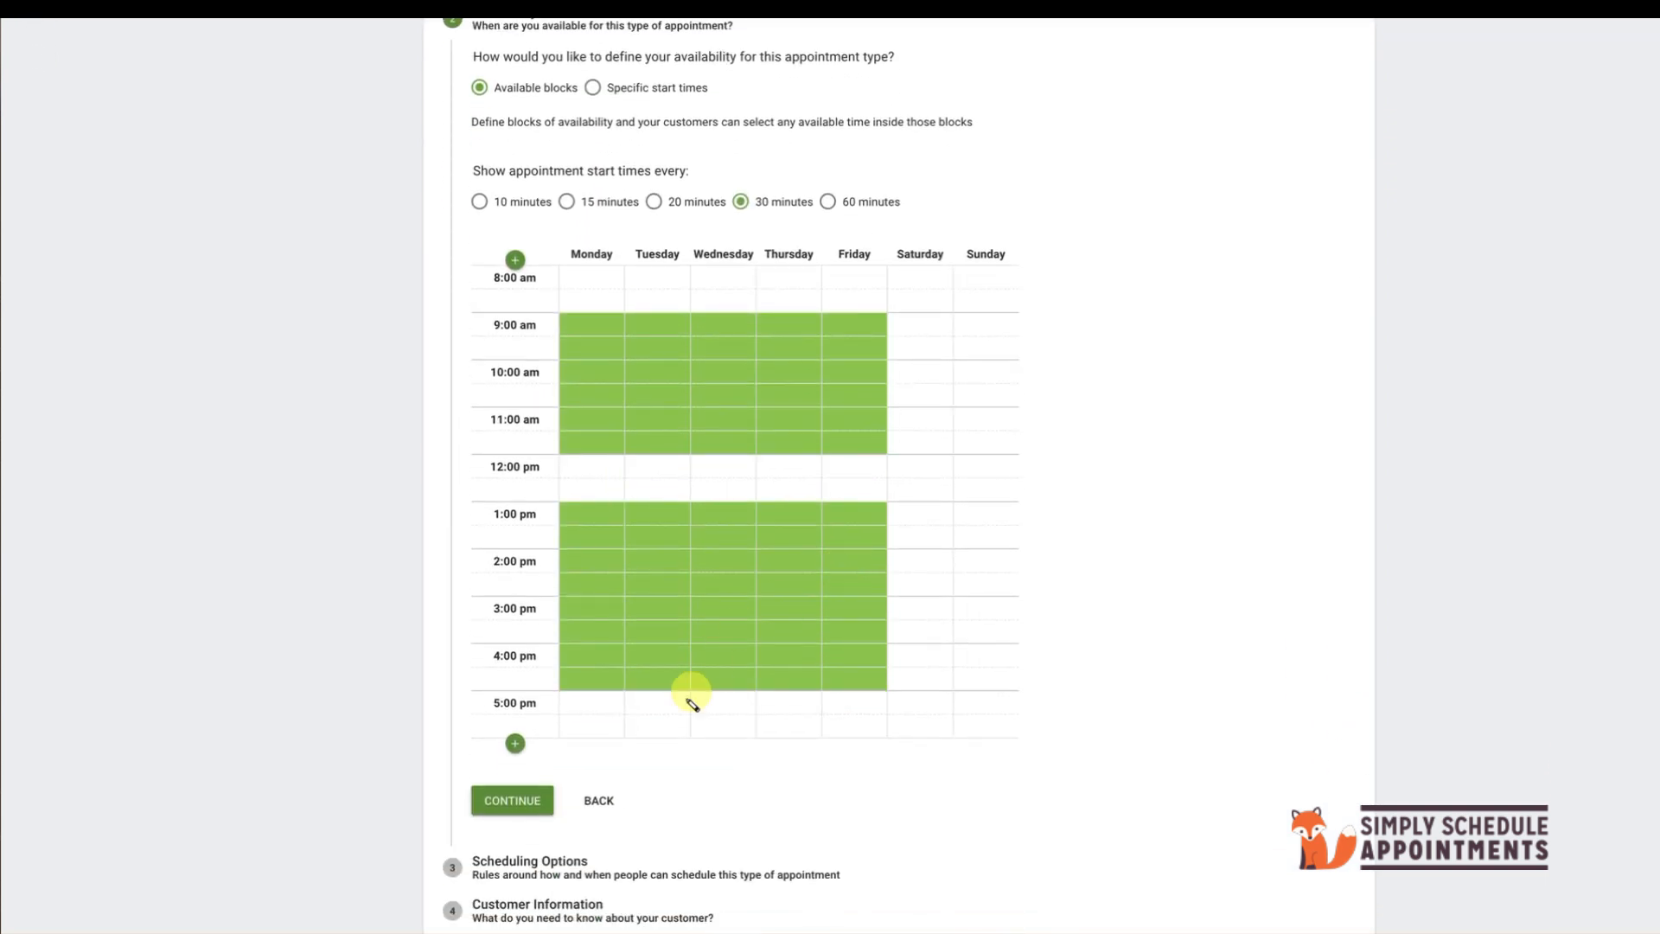
{"action": "left_click", "coordinate": [511, 800]}
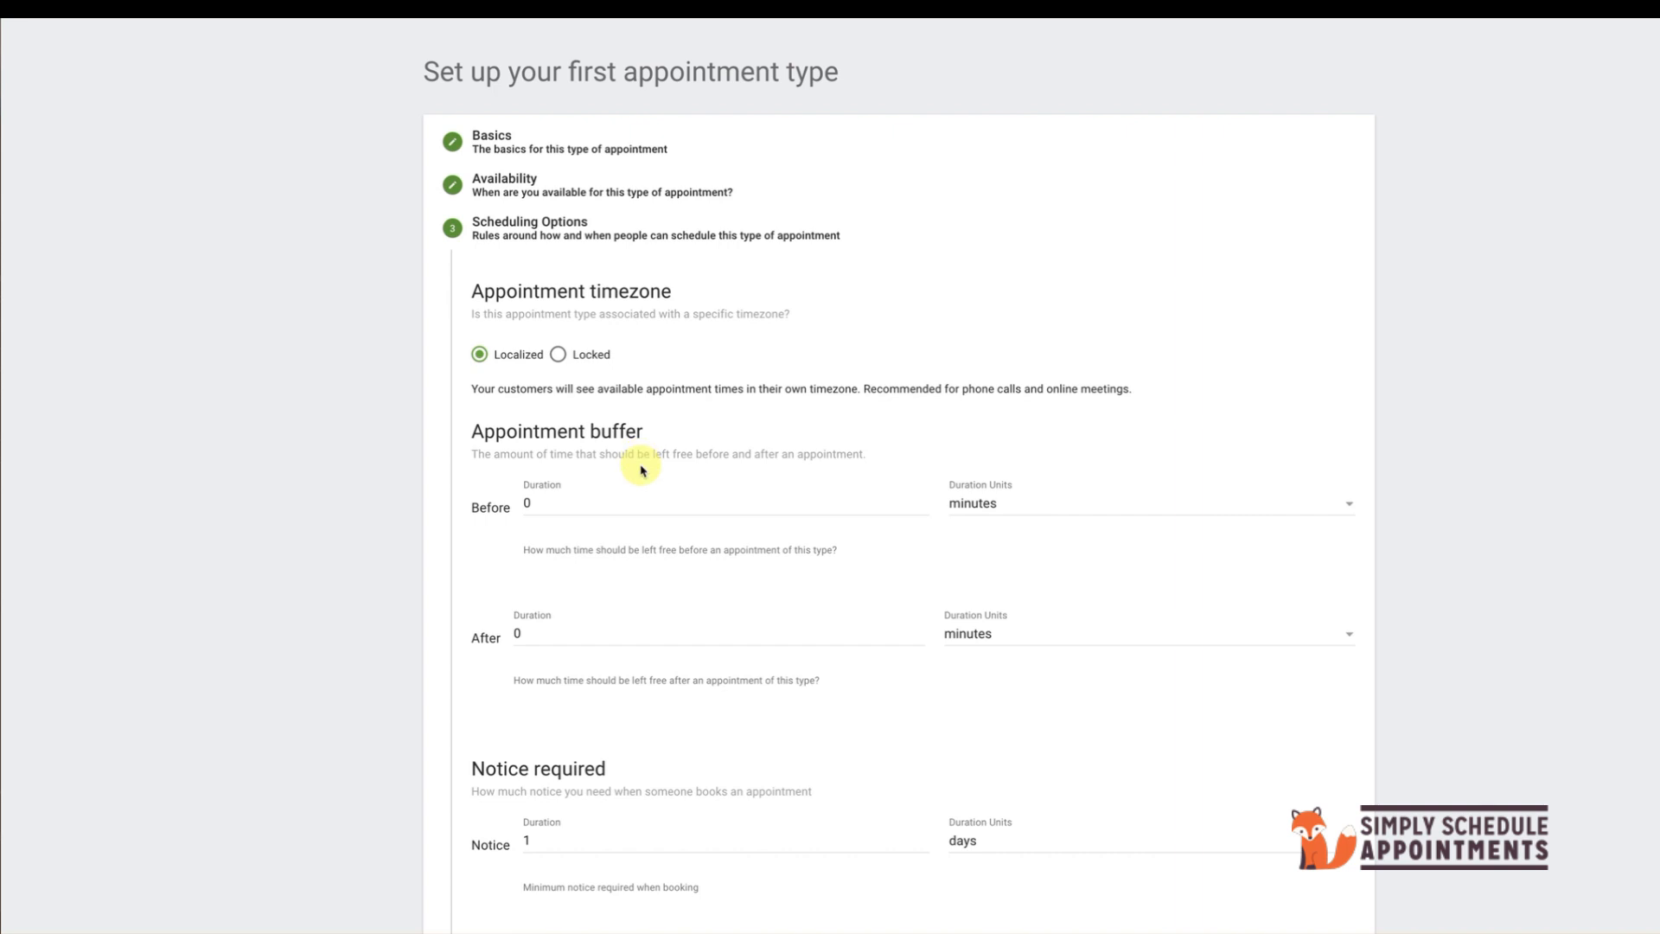
{"action": "scroll", "scroll_direction": "down", "scroll_amount": 3}
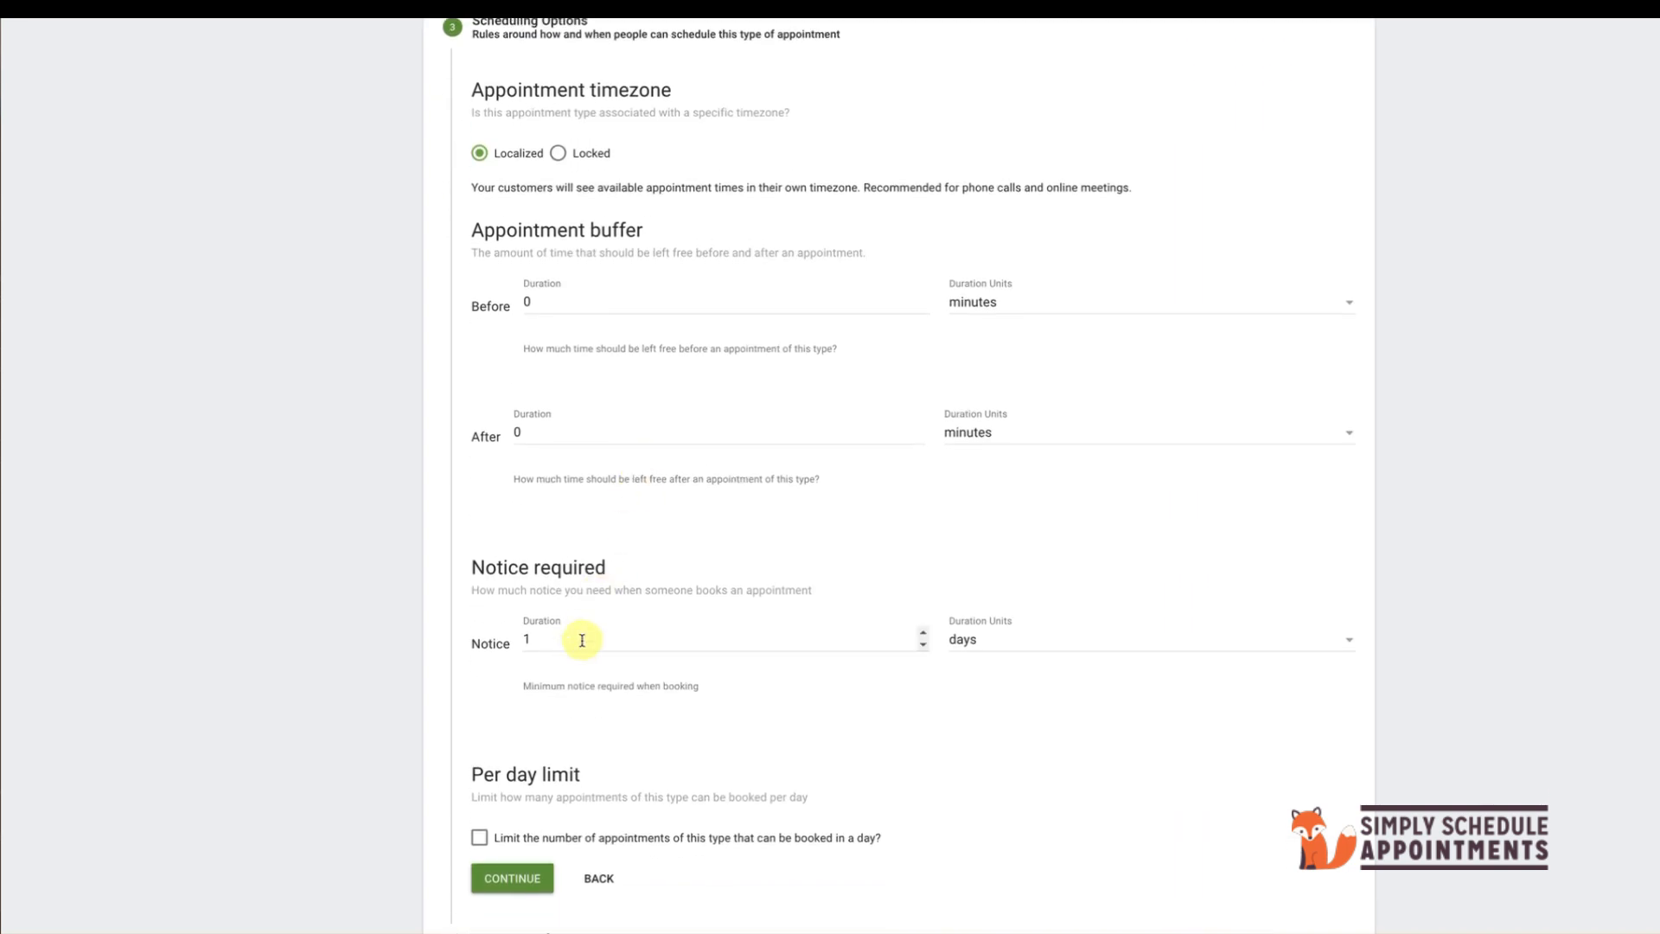
{"action": "left_click", "coordinate": [511, 879]}
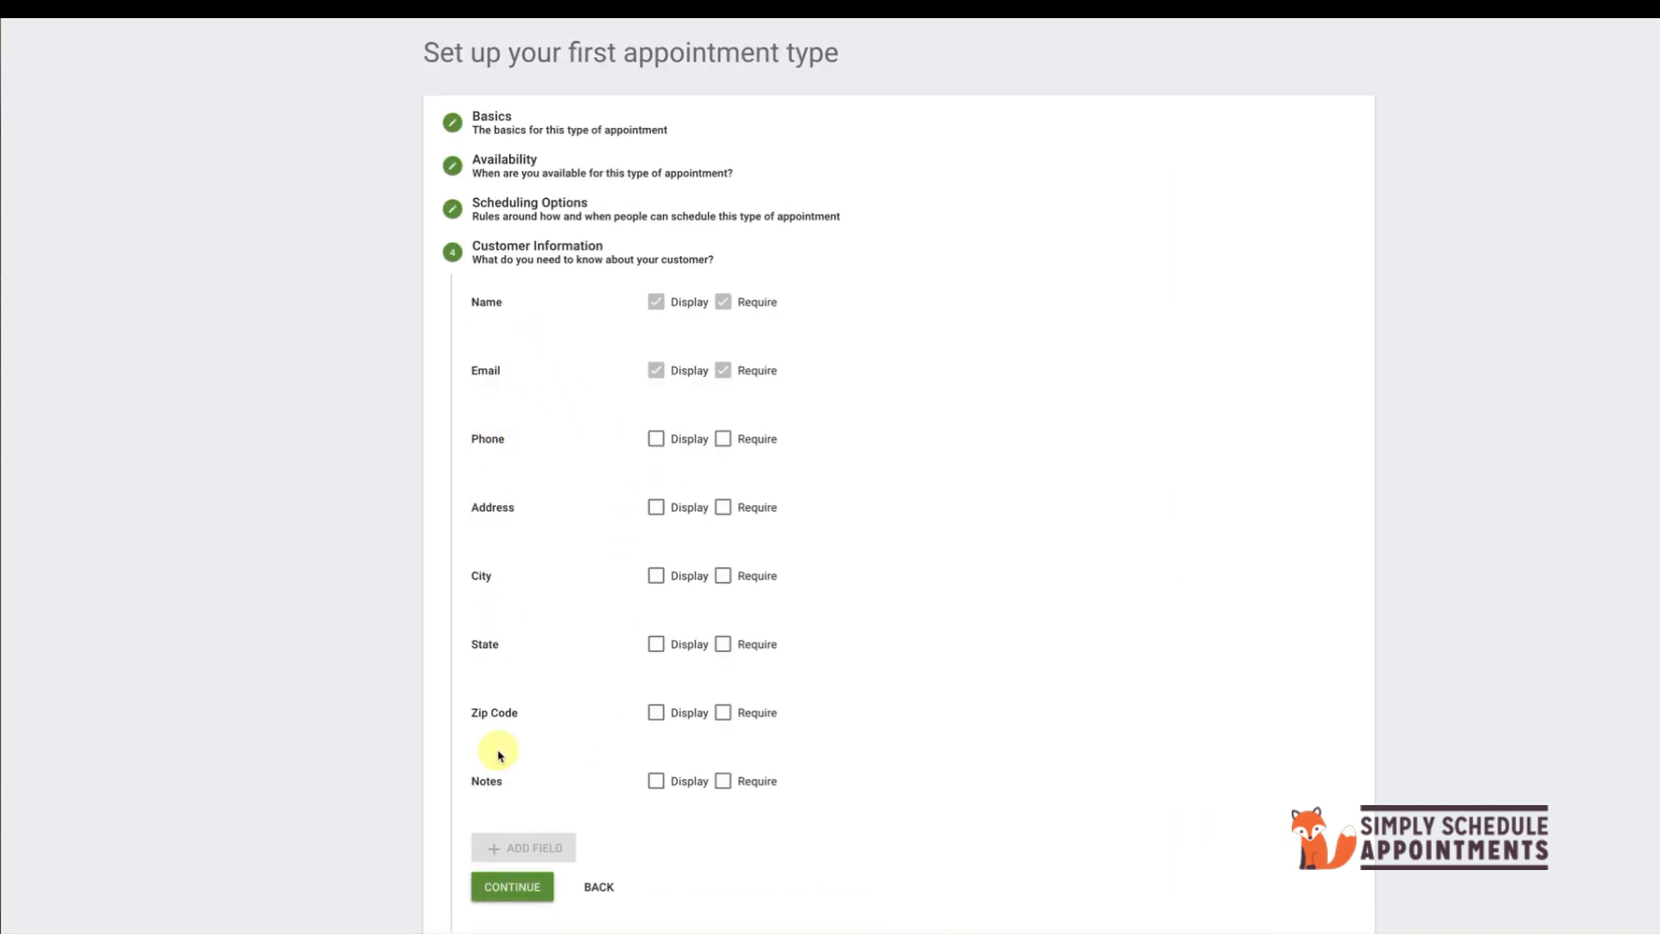
{"action": "left_click", "coordinate": [512, 885]}
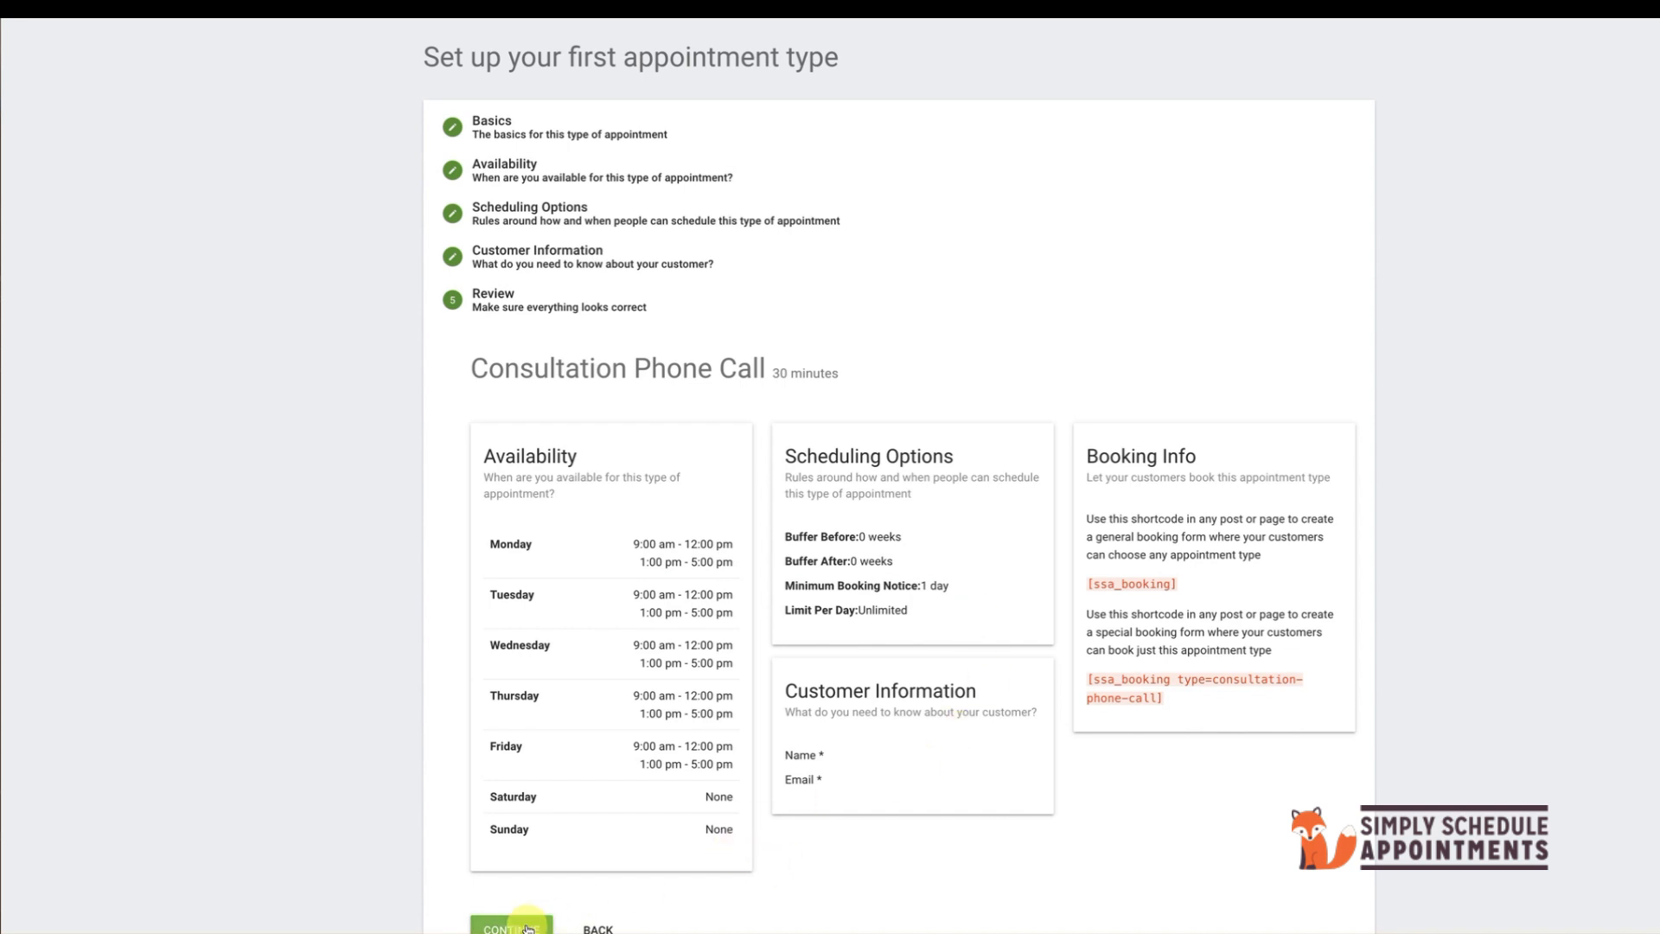
{"action": "left_click", "coordinate": [511, 930]}
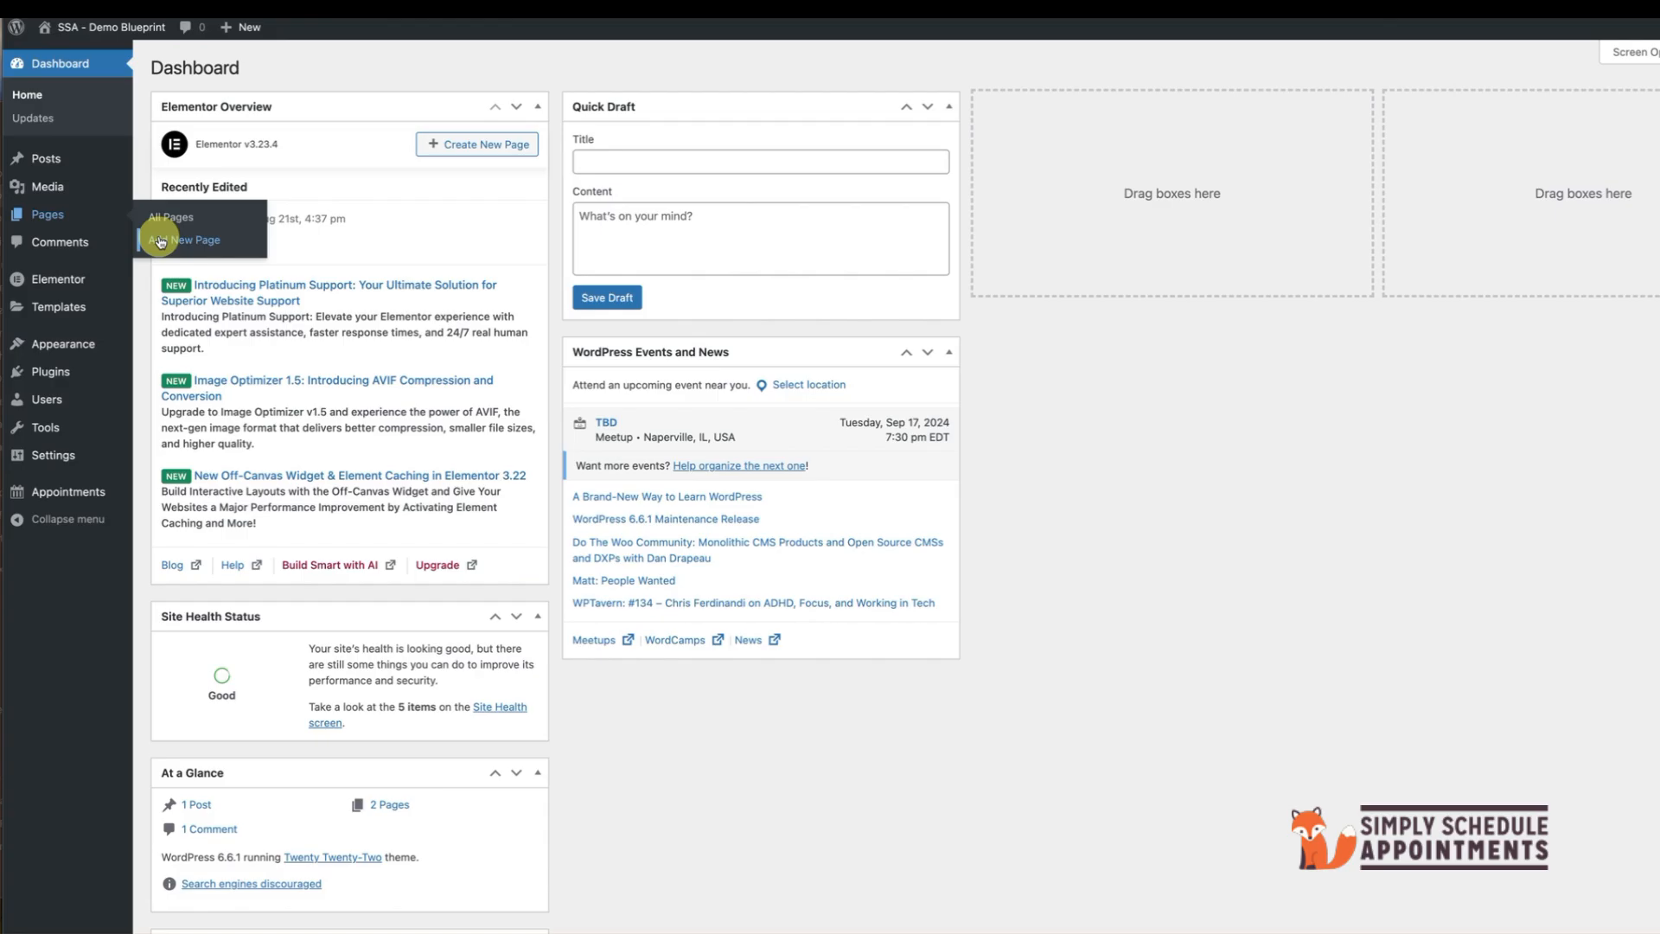
Step: Create a new draft page titled 'Book An Appointment' and launch it in Elementor
{"action": "left_click", "coordinate": [187, 241]}
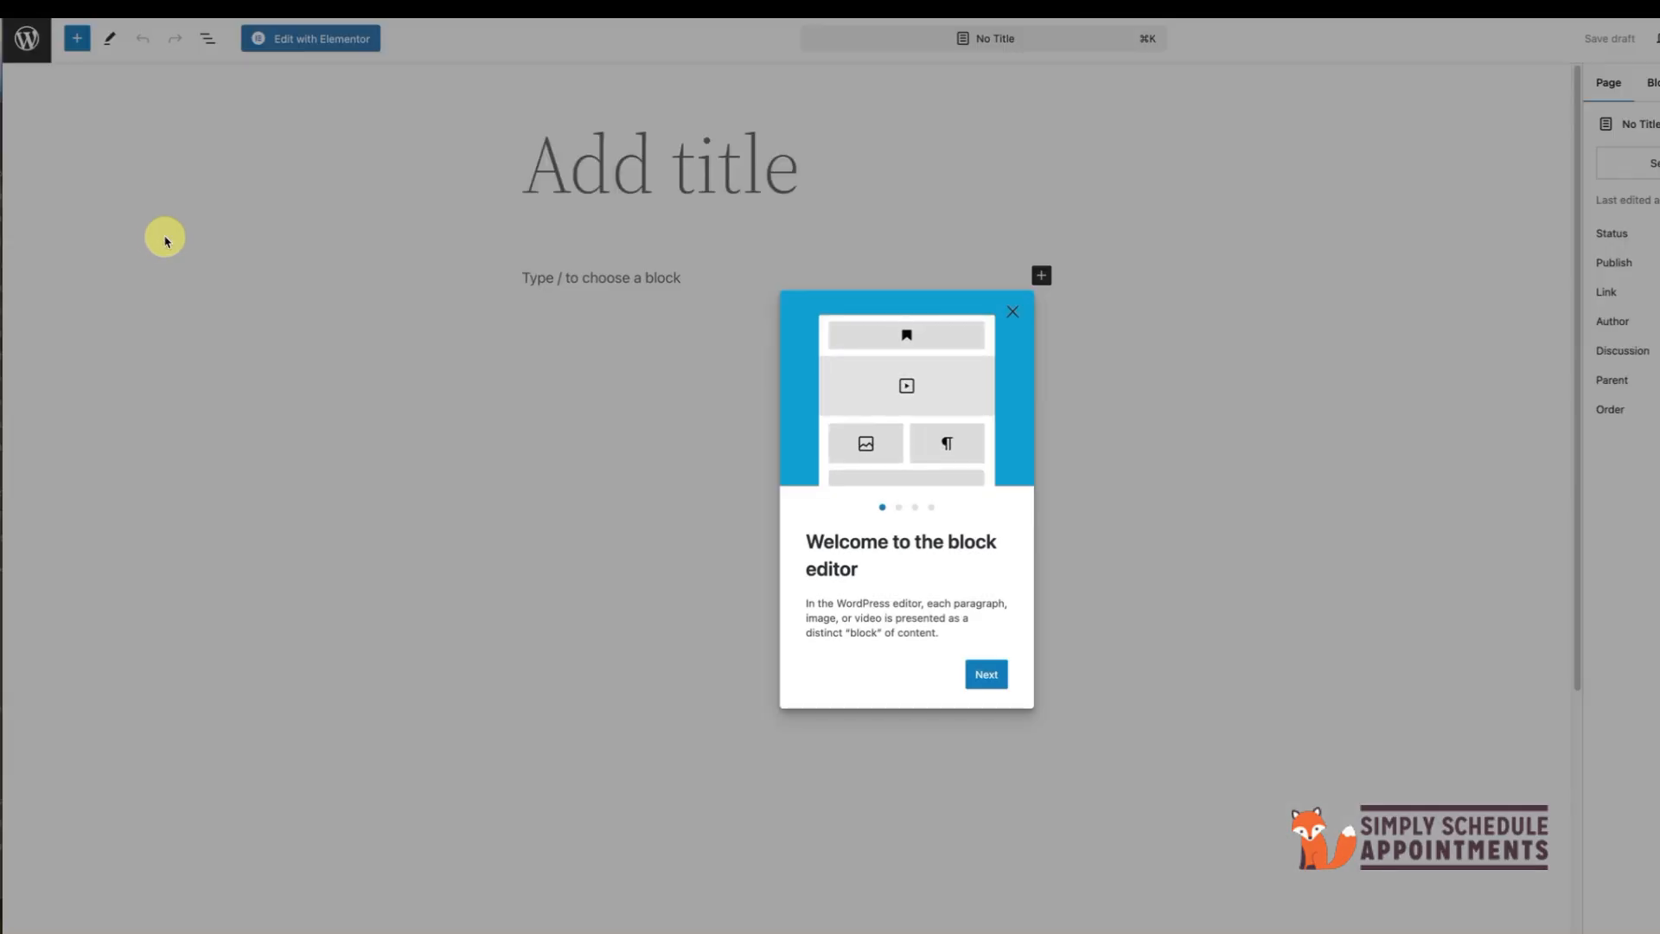
{"action": "left_click", "coordinate": [1013, 312]}
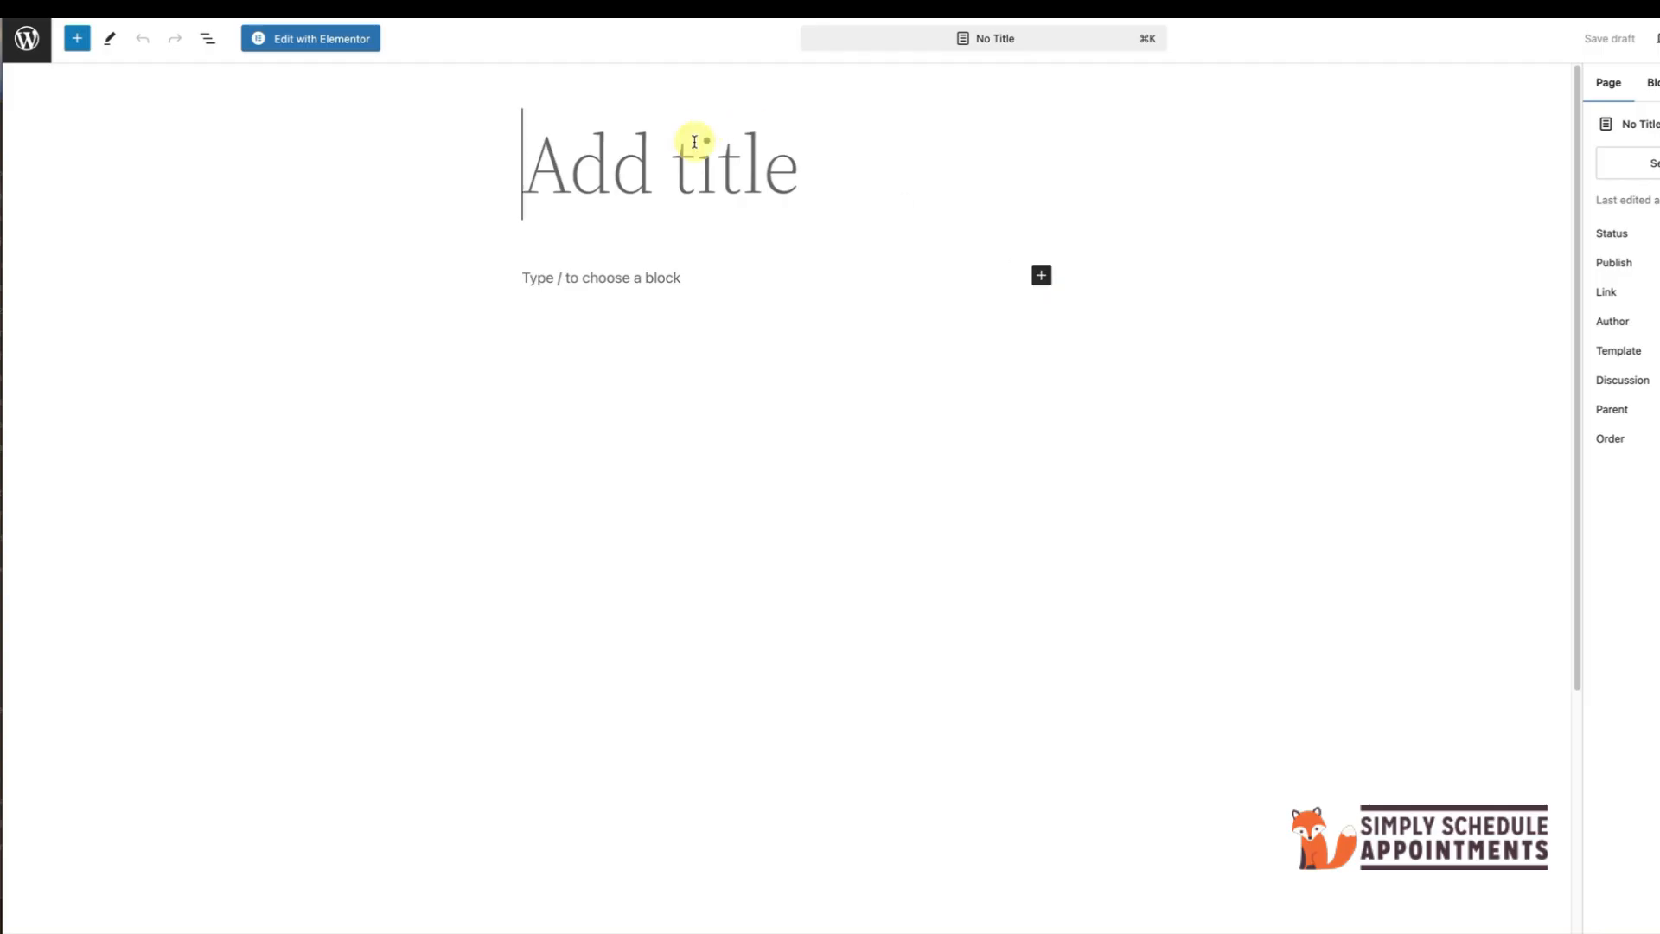
{"action": "type", "text": "Book An Appointm"}
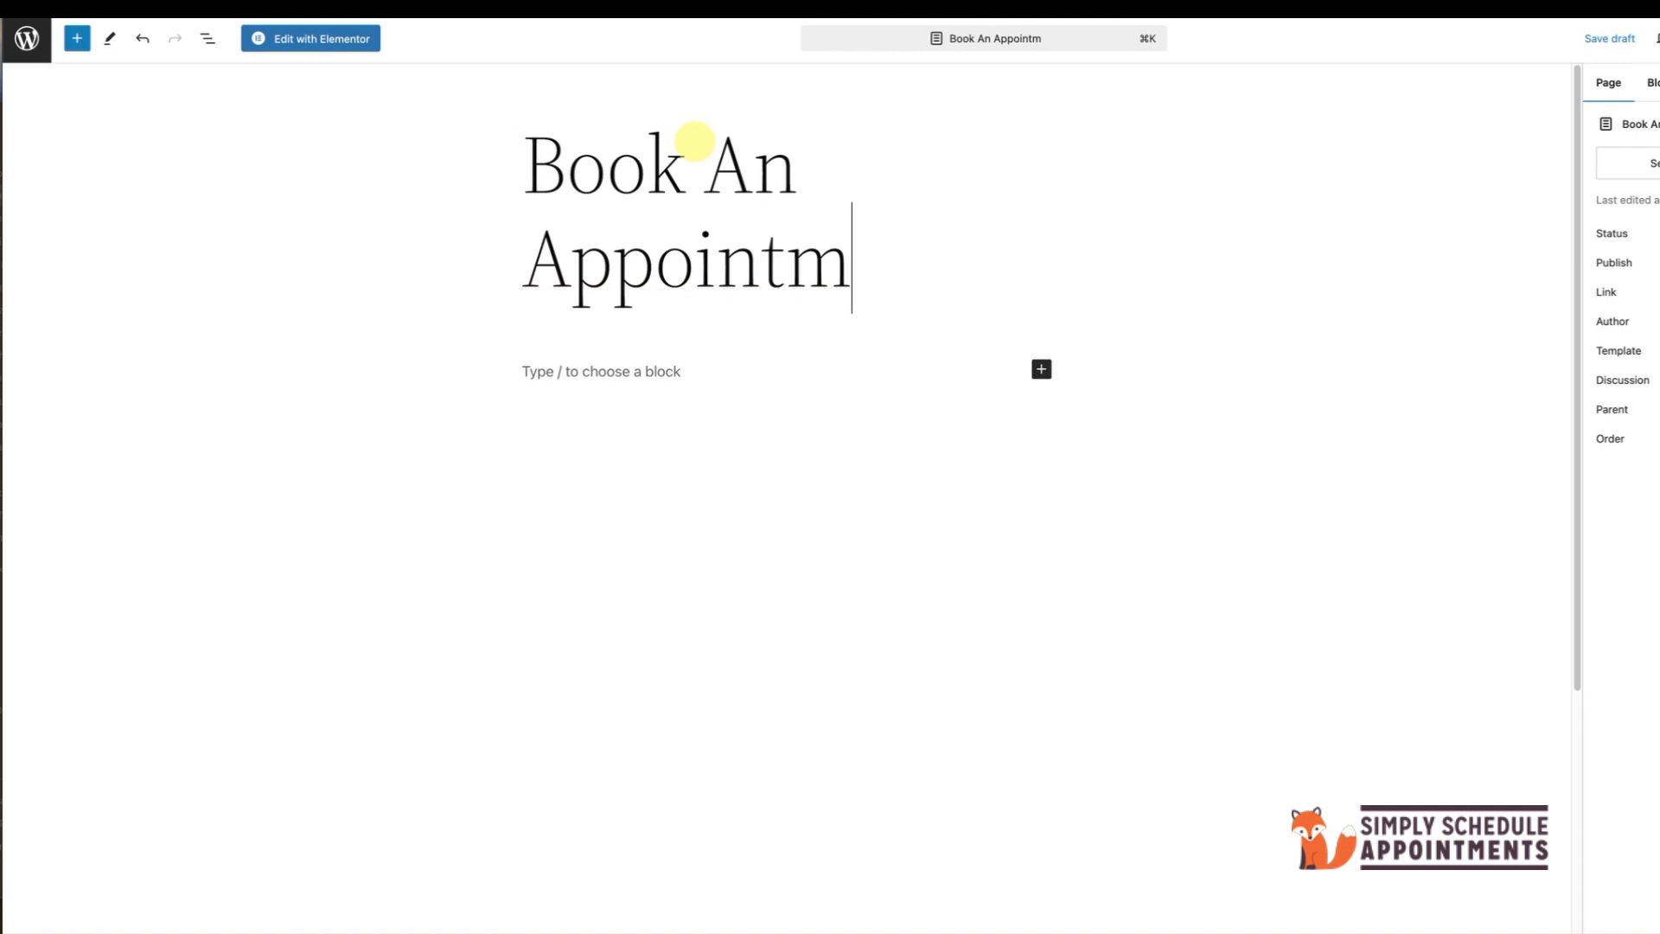
{"action": "left_click", "coordinate": [309, 38]}
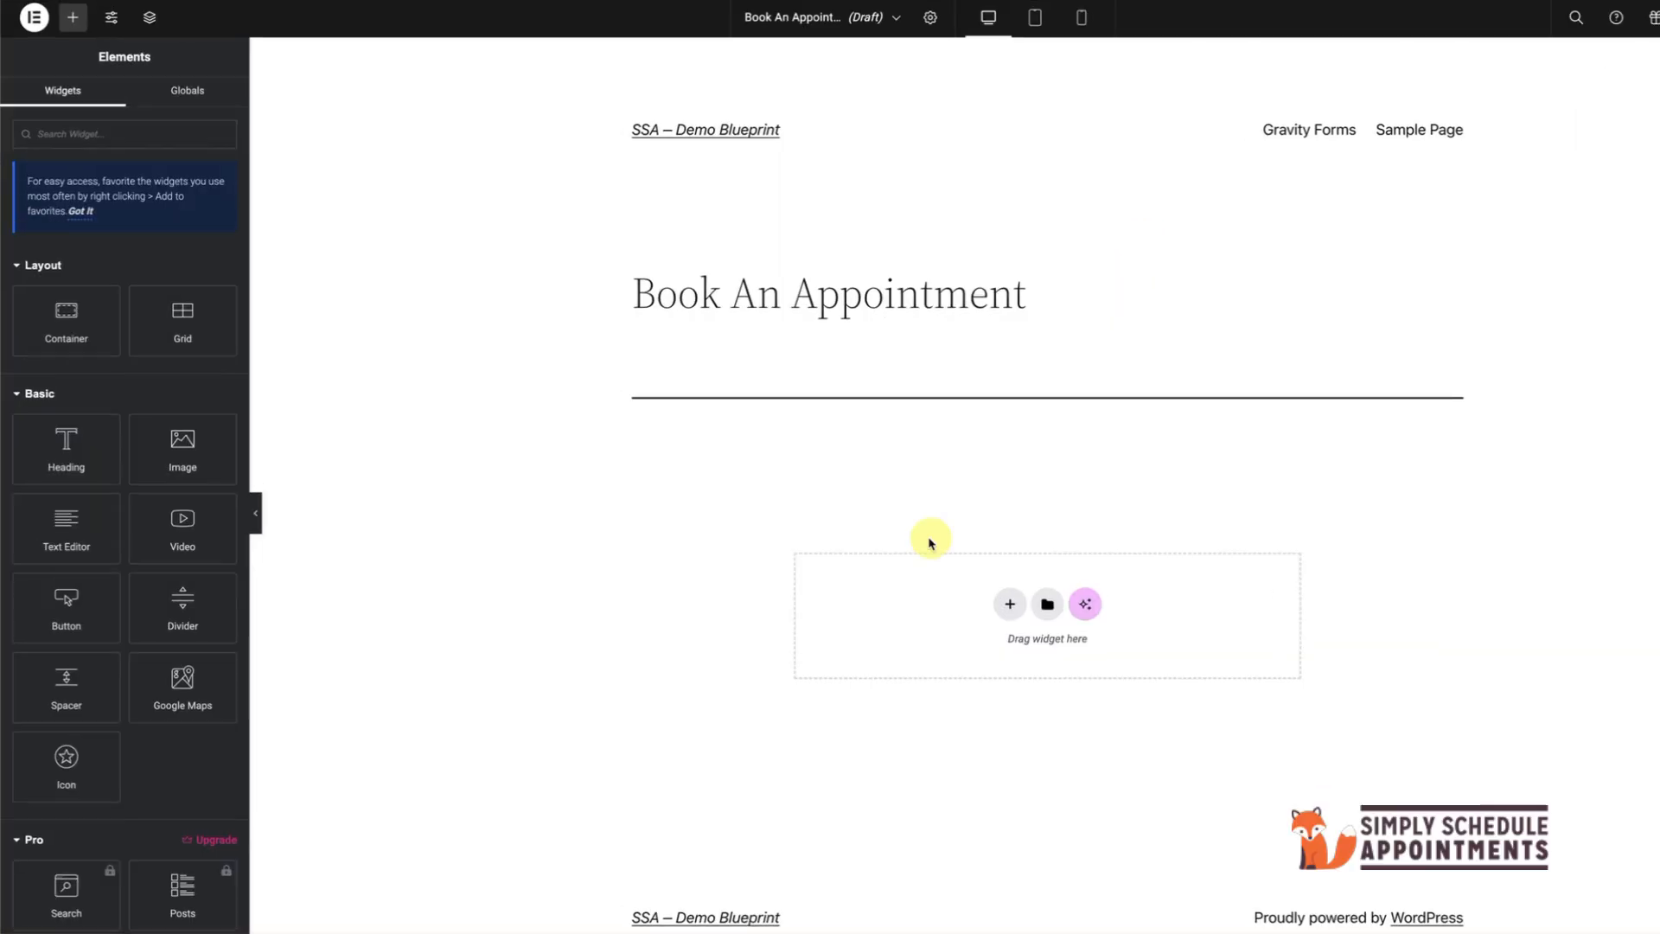
Step: Drag the Schedule an Appointment widget into the page's empty section
{"action": "scroll", "scroll_direction": "down", "scroll_amount": 3}
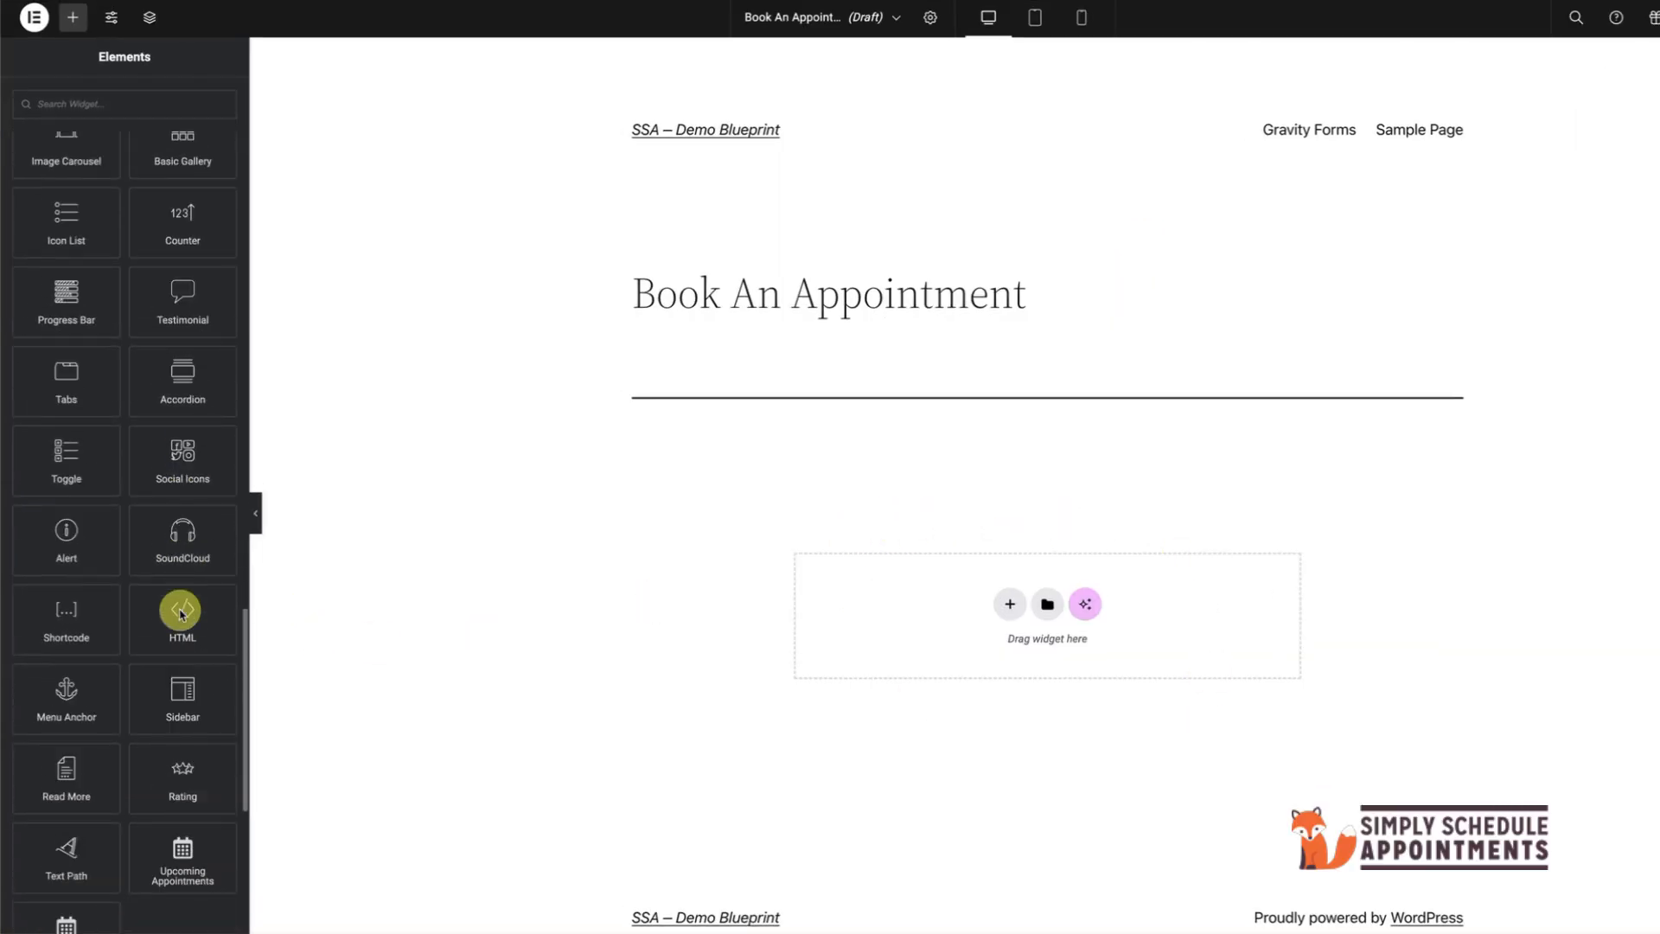
{"action": "scroll", "scroll_direction": "down", "scroll_amount": 3}
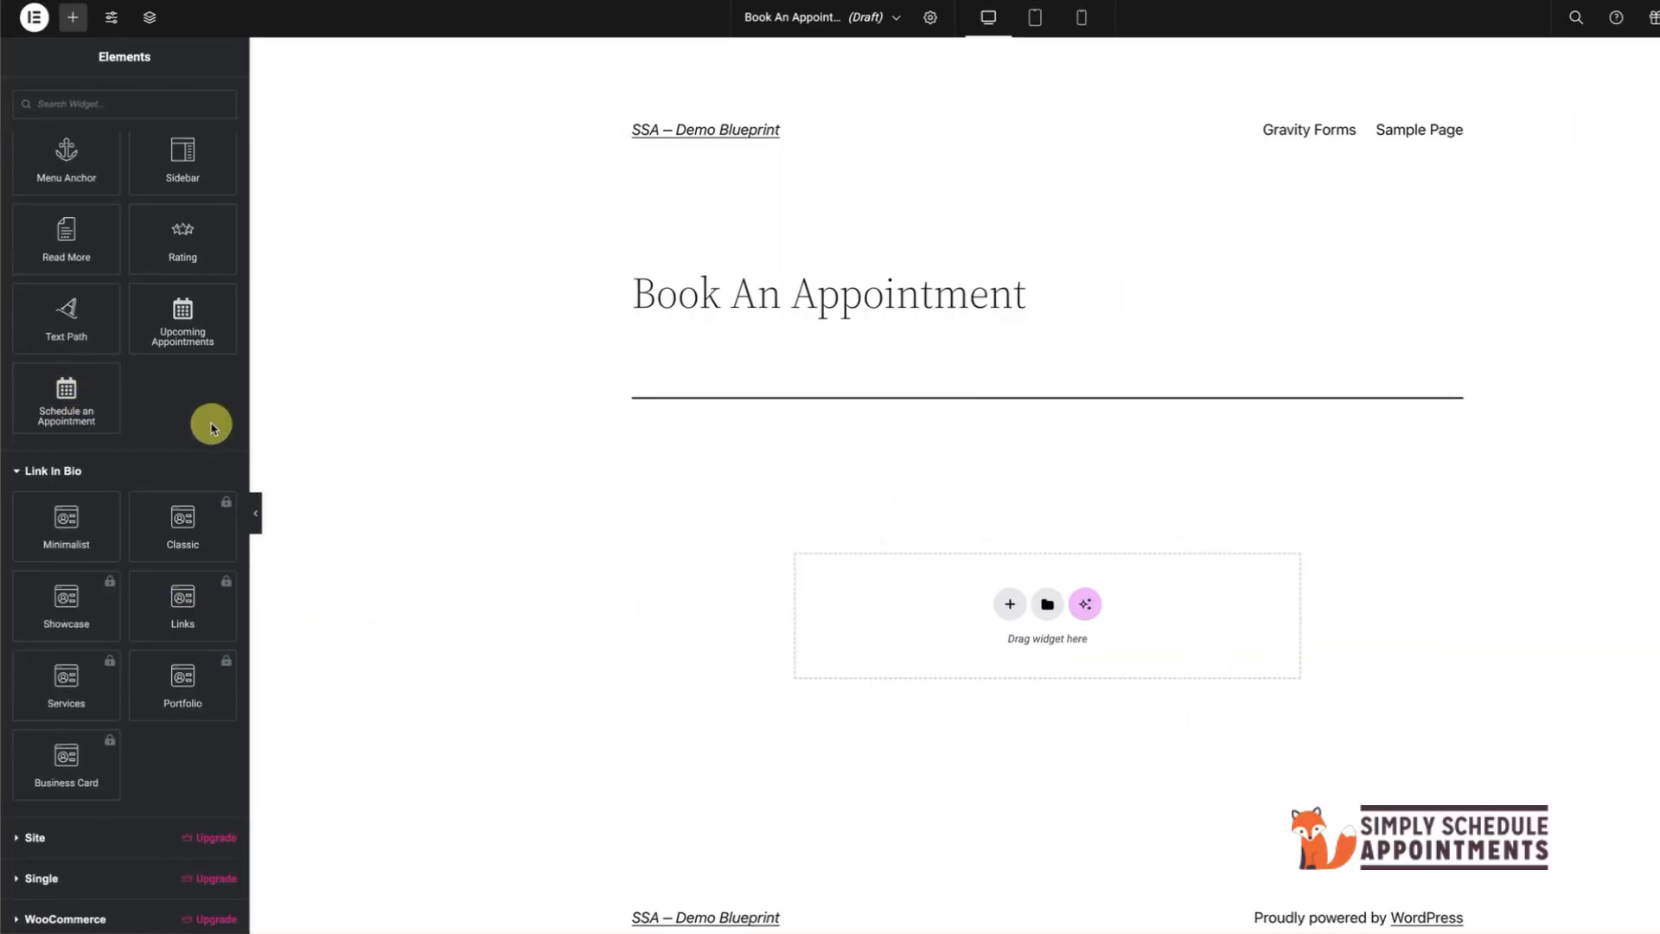
{"action": "left_click_drag", "start_coordinate": [65, 397], "coordinate": [1046, 614]}
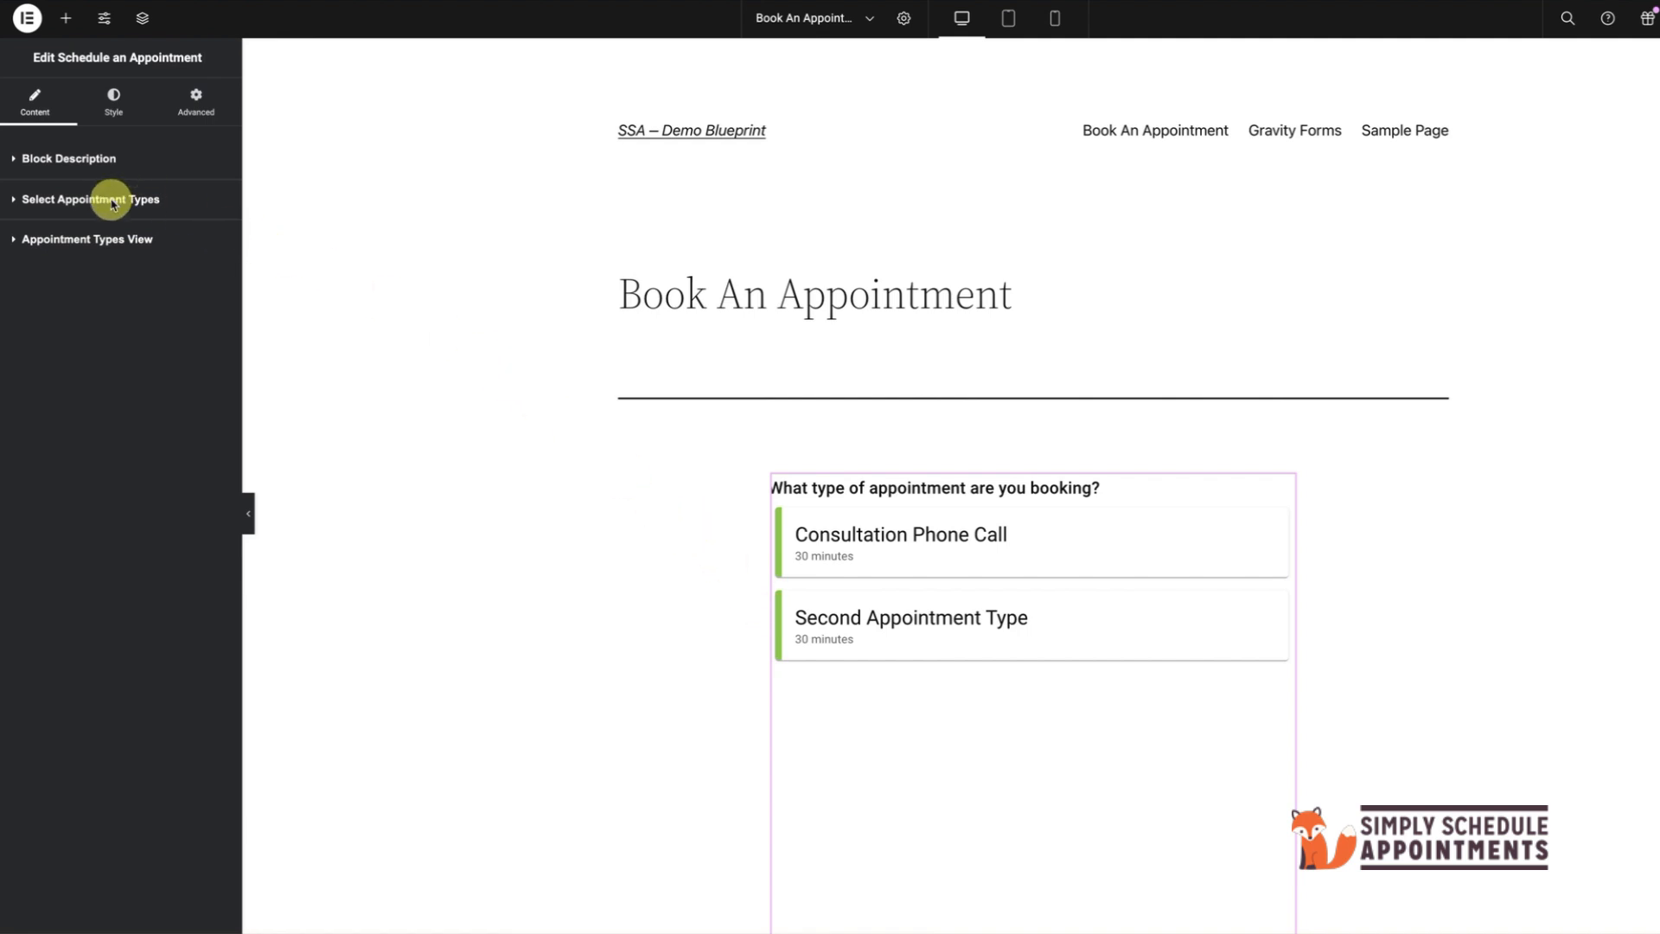
Step: Keep the Appointment Types View as List and publish the Book An Appointment page
{"action": "left_click", "coordinate": [102, 199]}
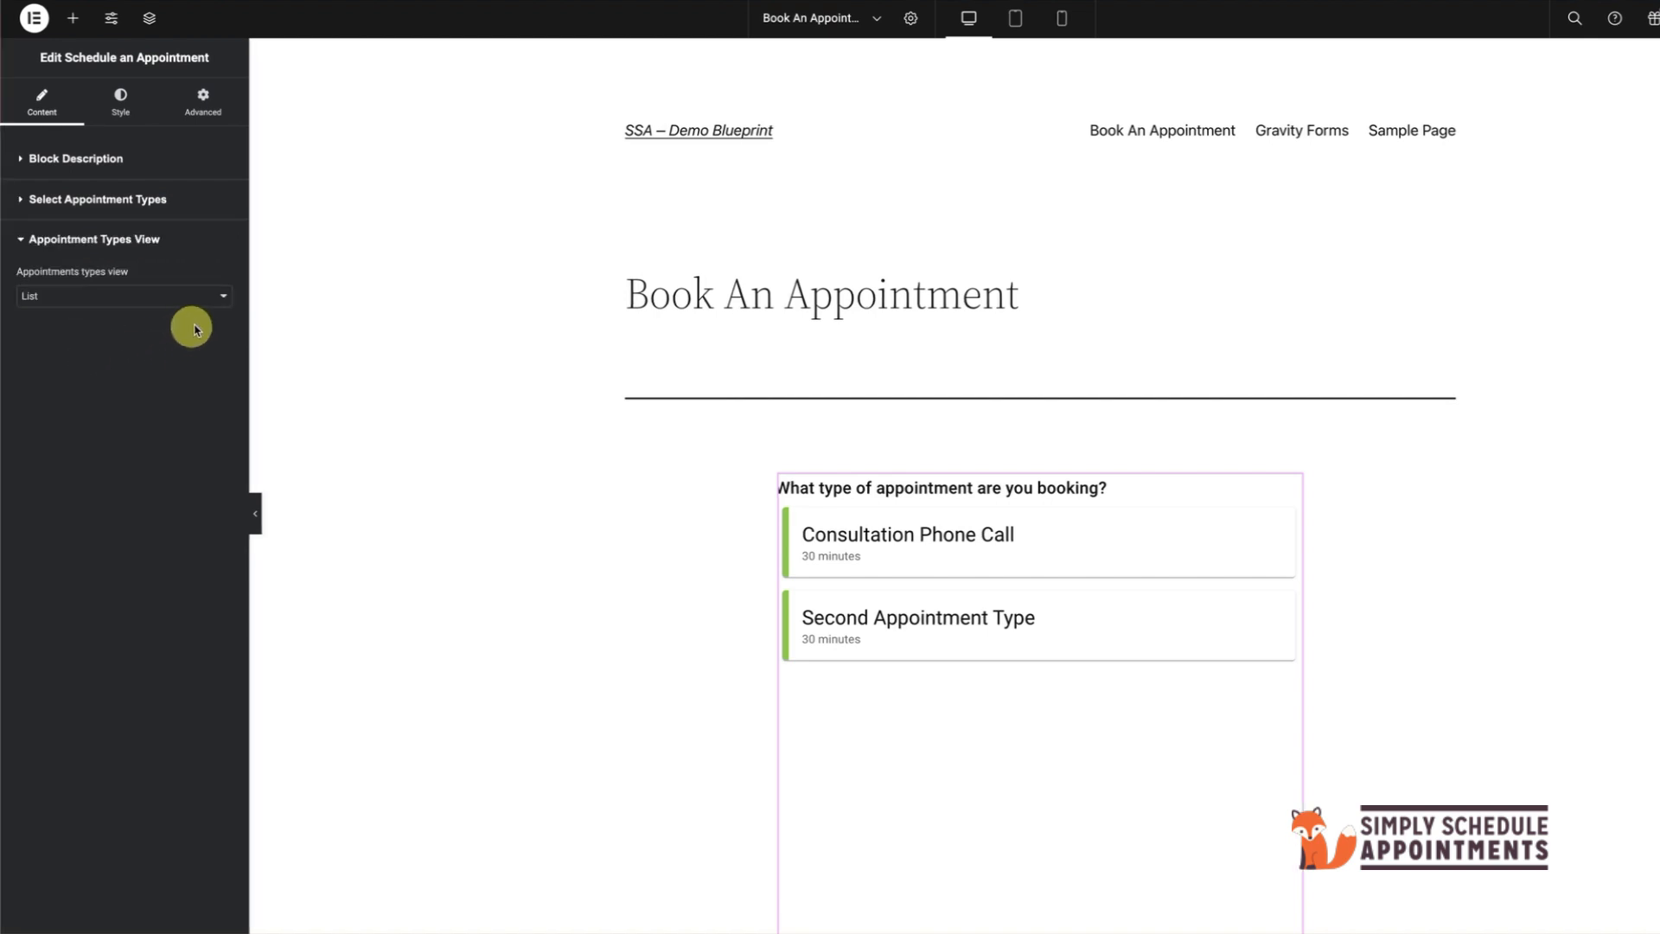
{"action": "left_click", "coordinate": [125, 295]}
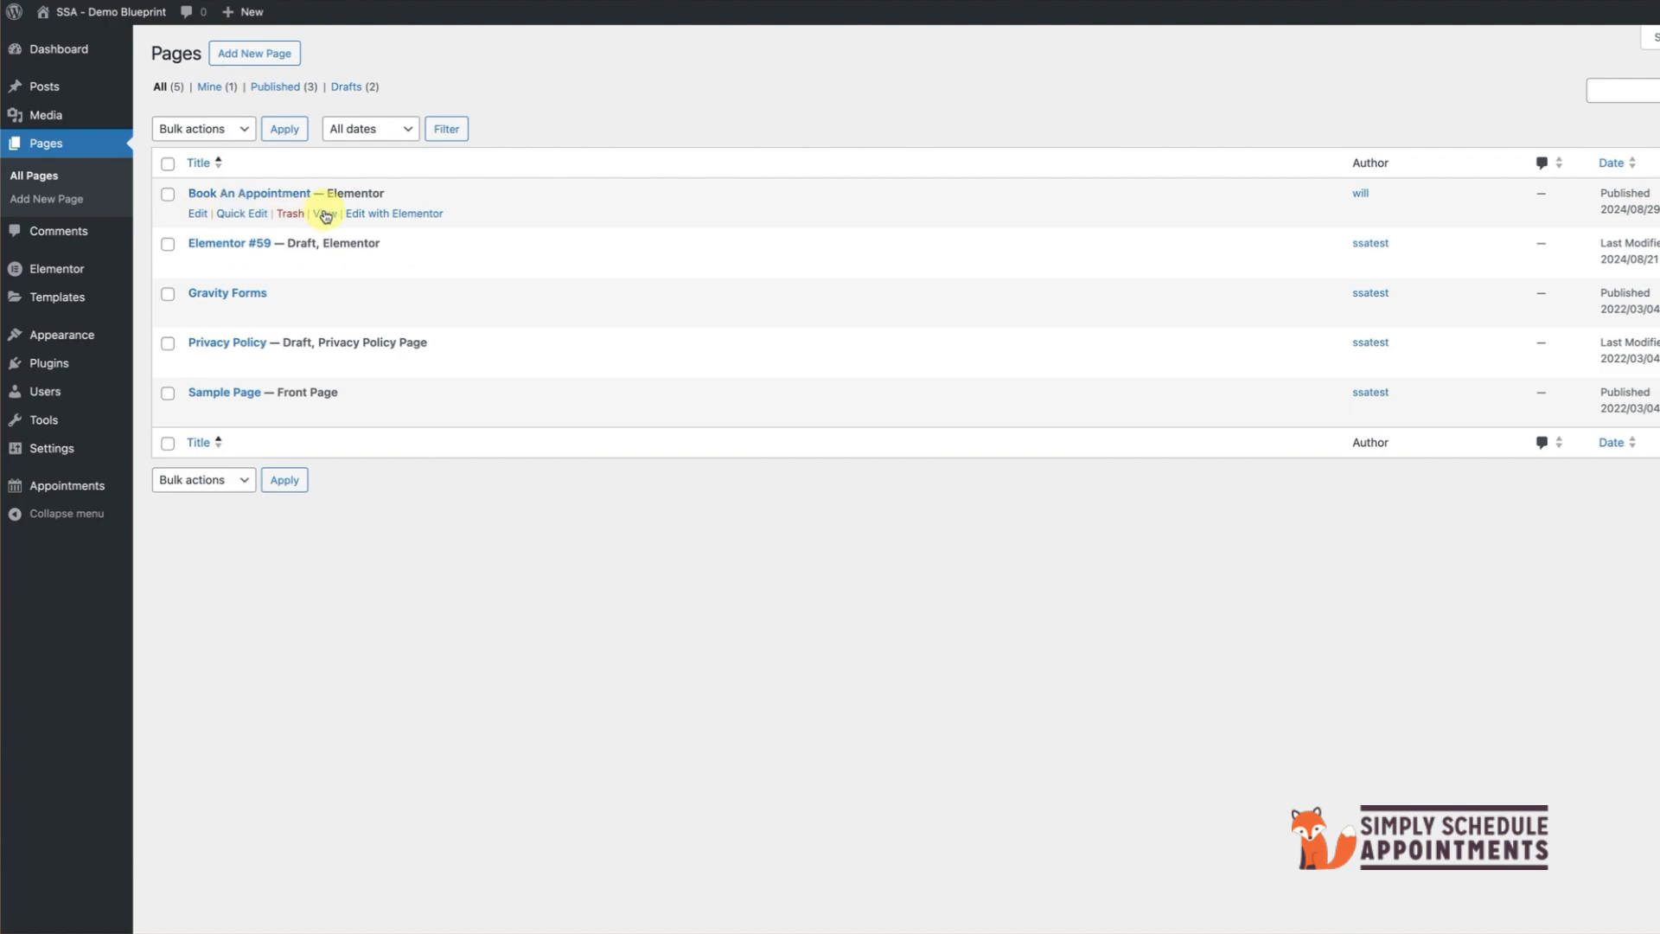
Step: On the live page, book a Consultation Phone Call for August 30, 2024 at 2:00 pm
{"action": "left_click", "coordinate": [325, 215]}
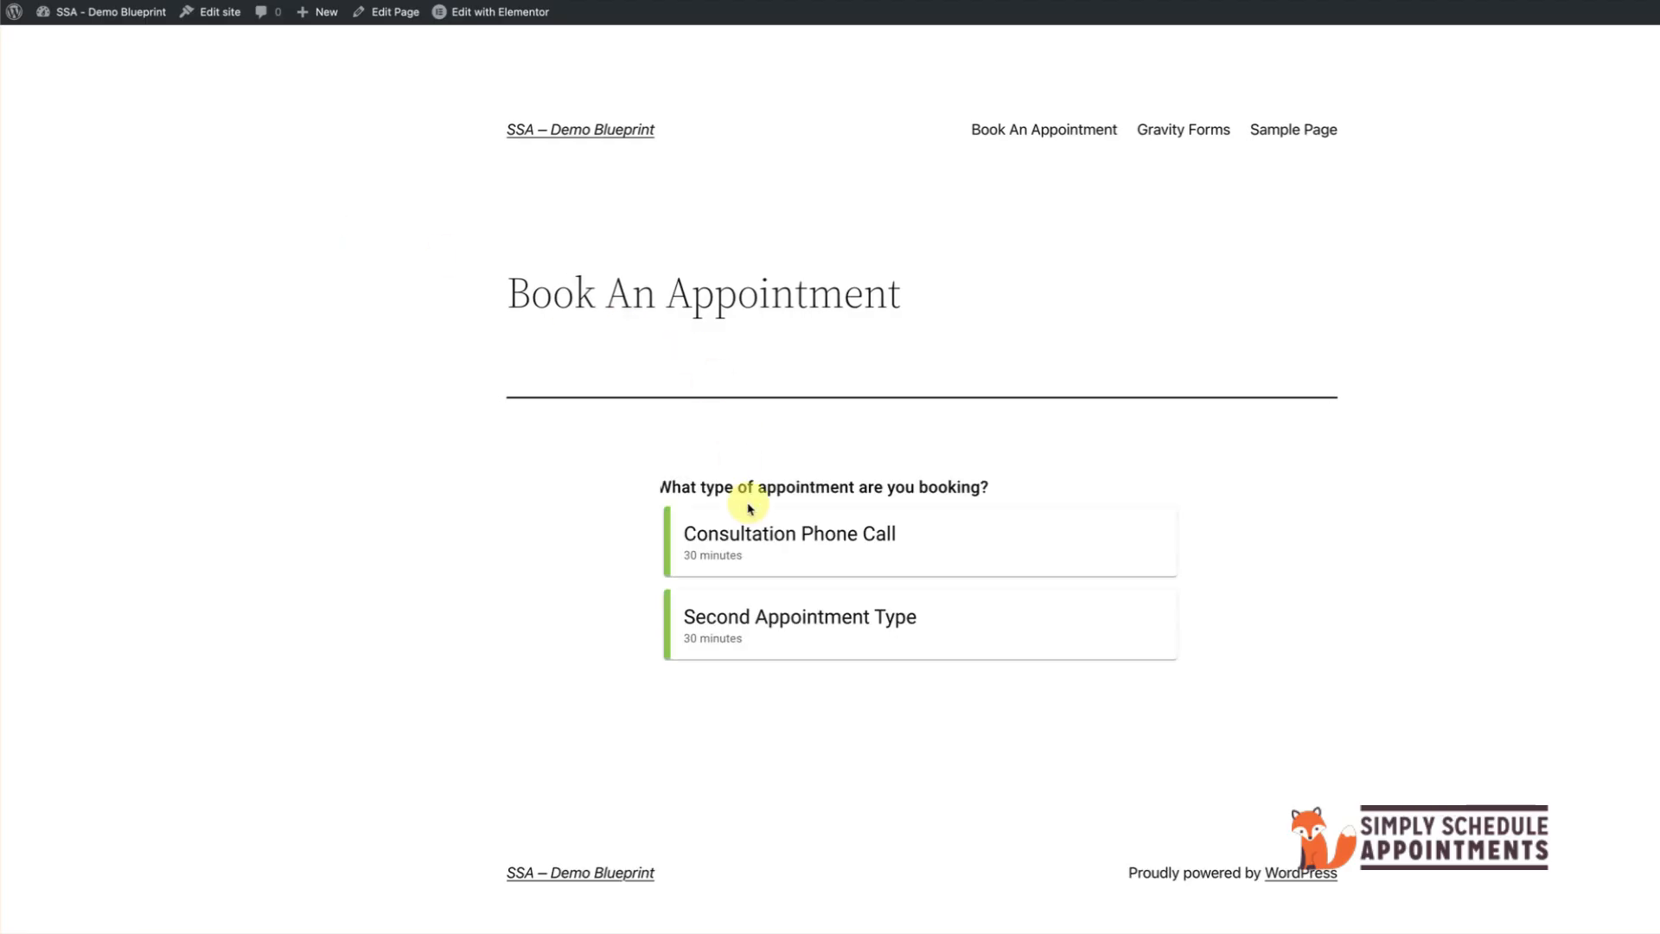
{"action": "left_click", "coordinate": [108, 14]}
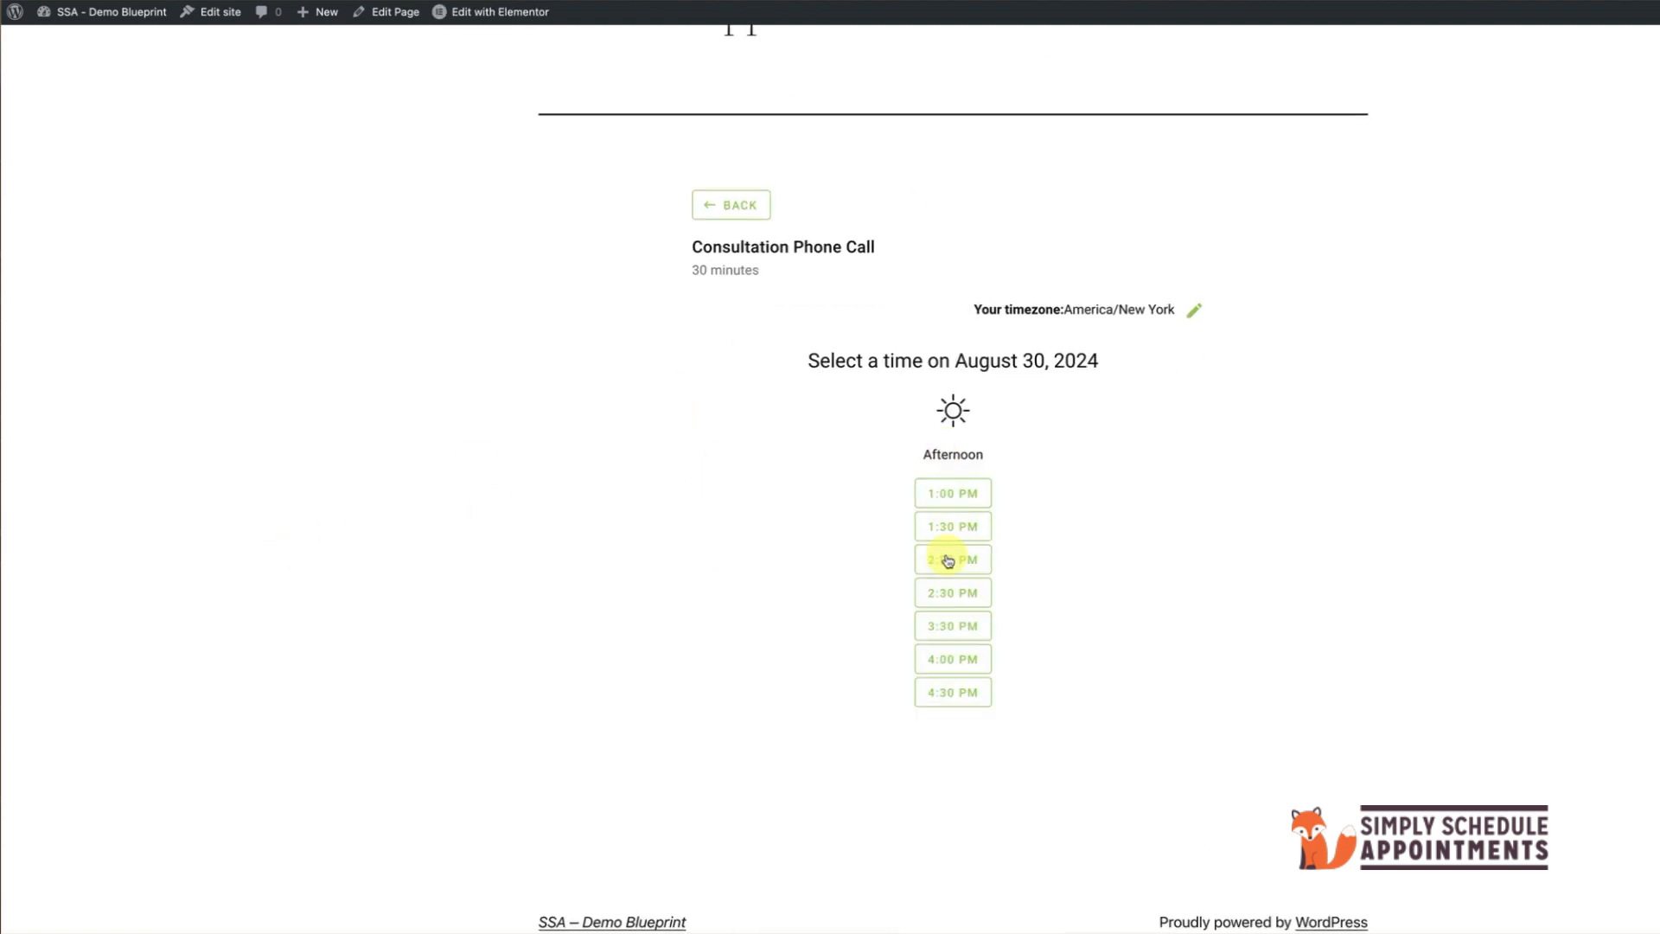
{"action": "left_click", "coordinate": [950, 560]}
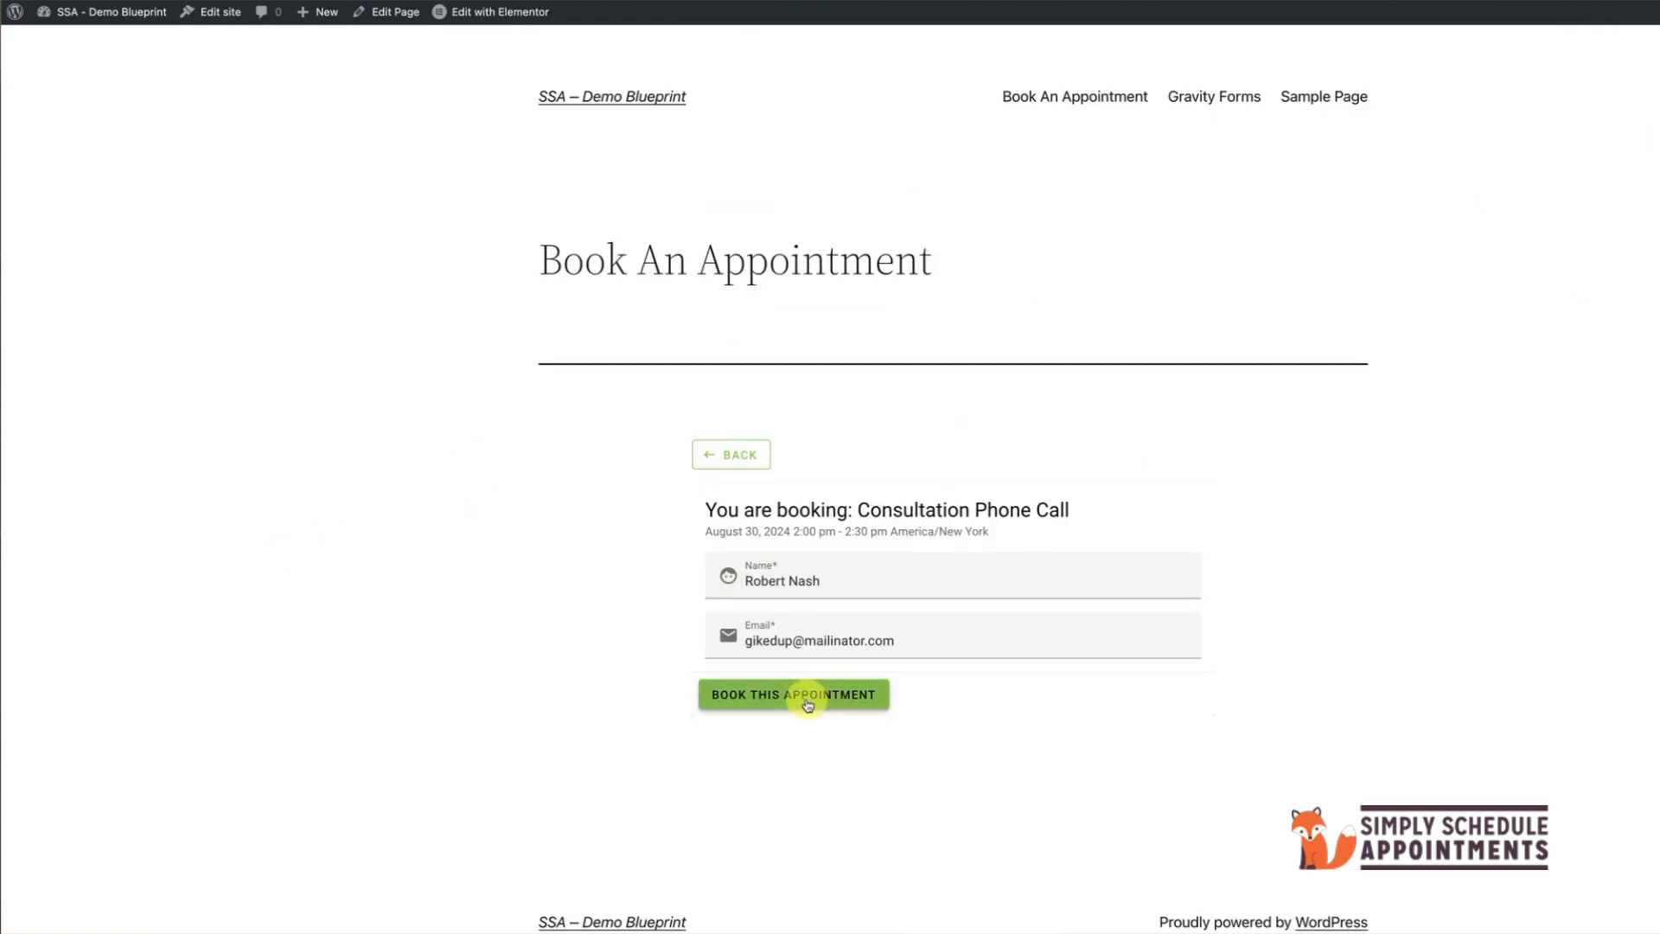
{"action": "left_click", "coordinate": [794, 695]}
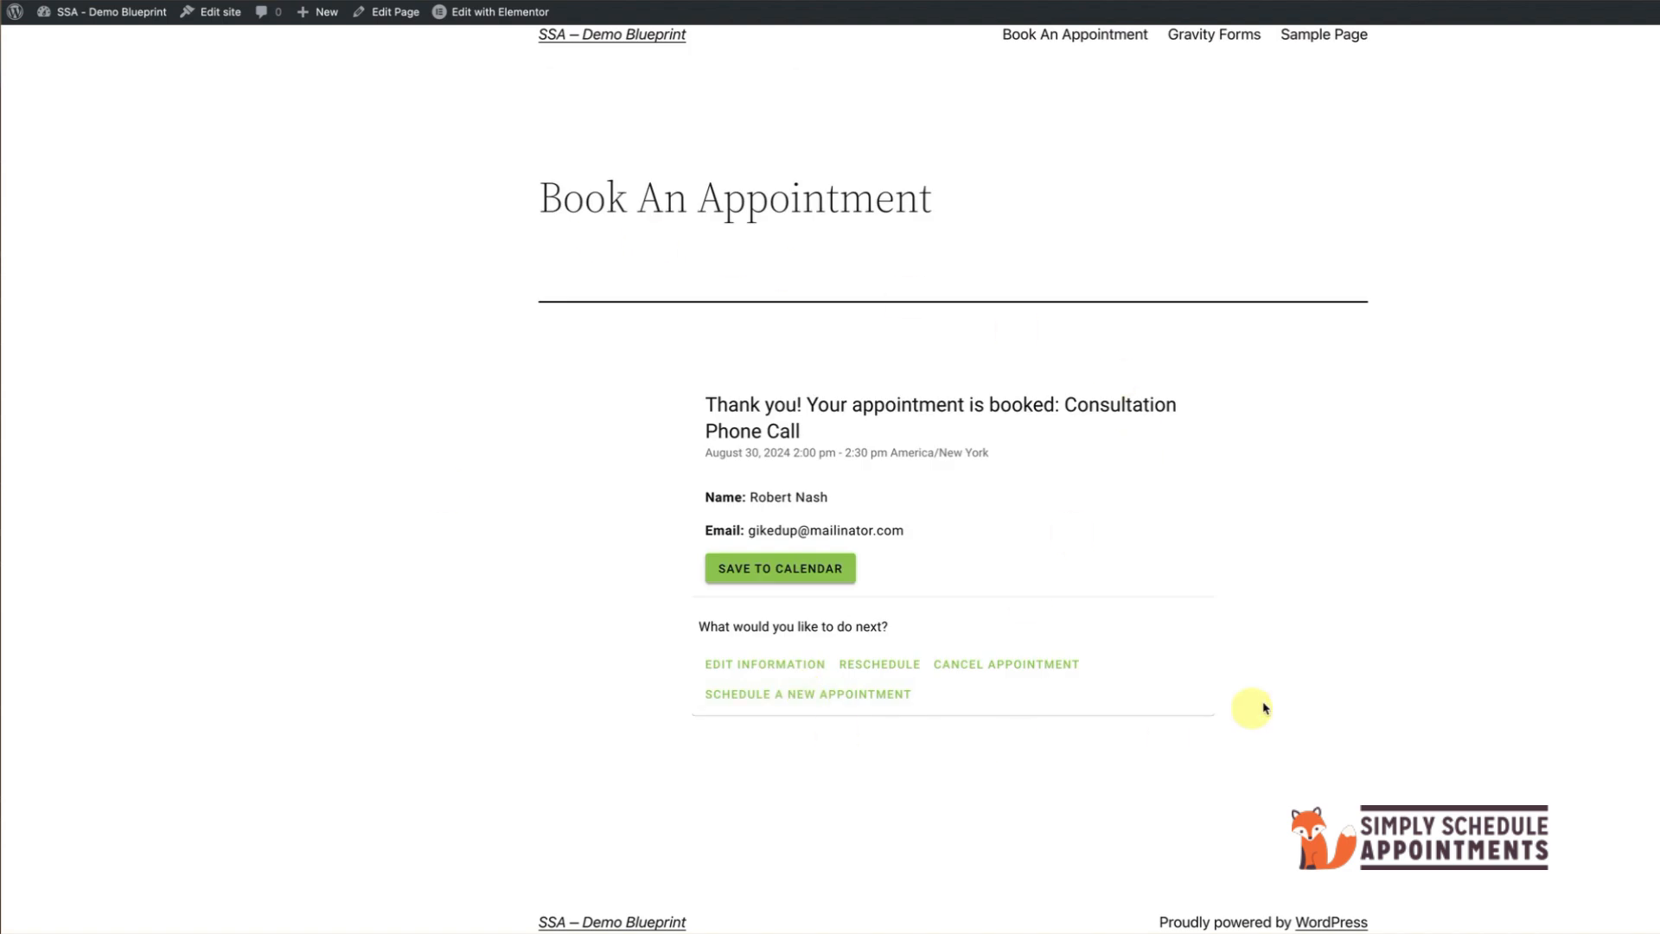